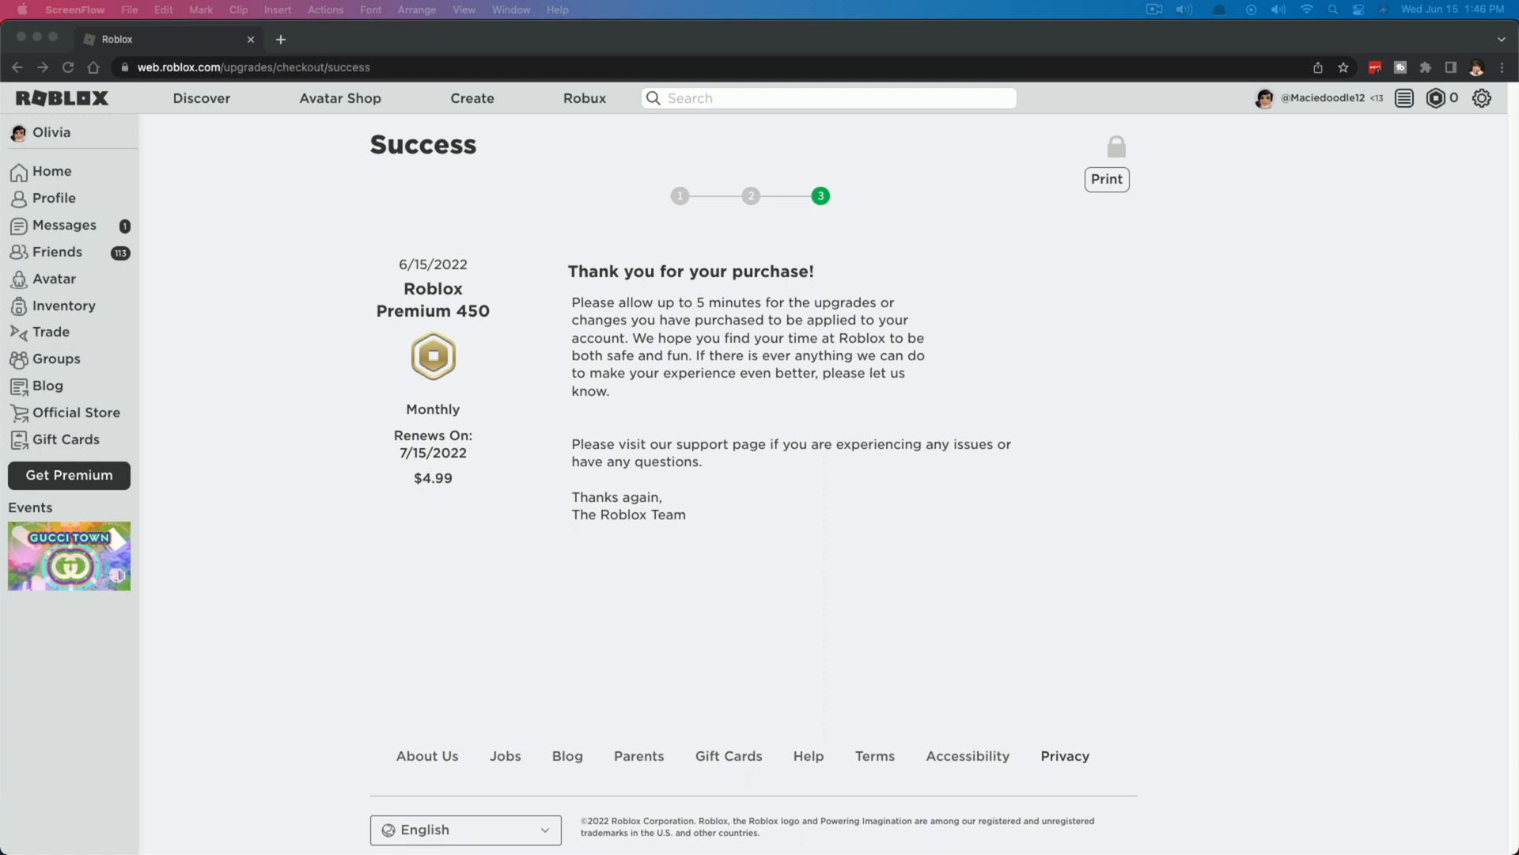
pyautogui.moveTo(465, 416)
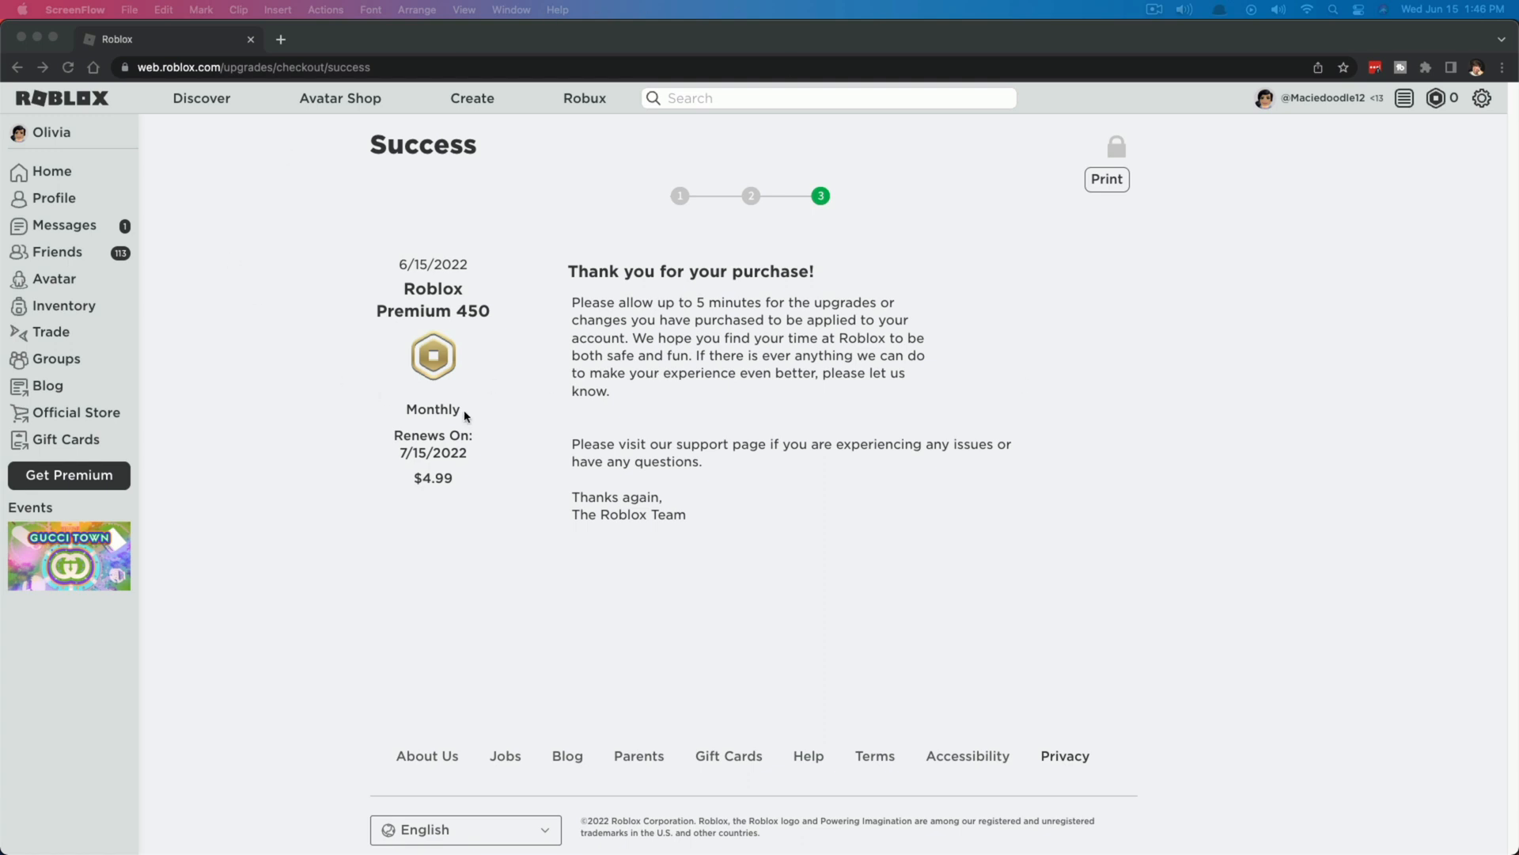
pyautogui.moveTo(288, 267)
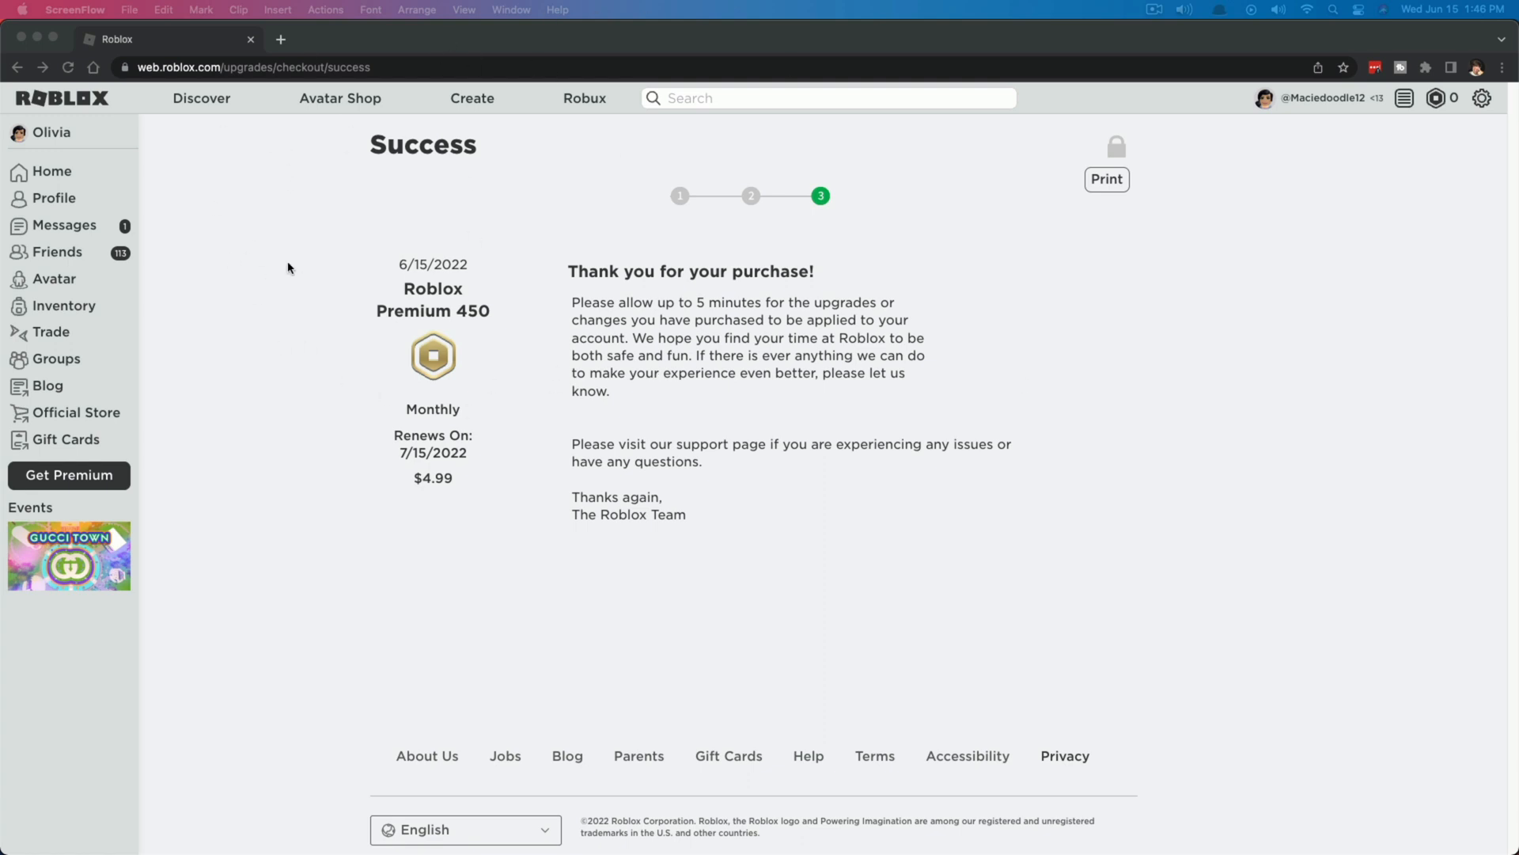
pyautogui.moveTo(514, 247)
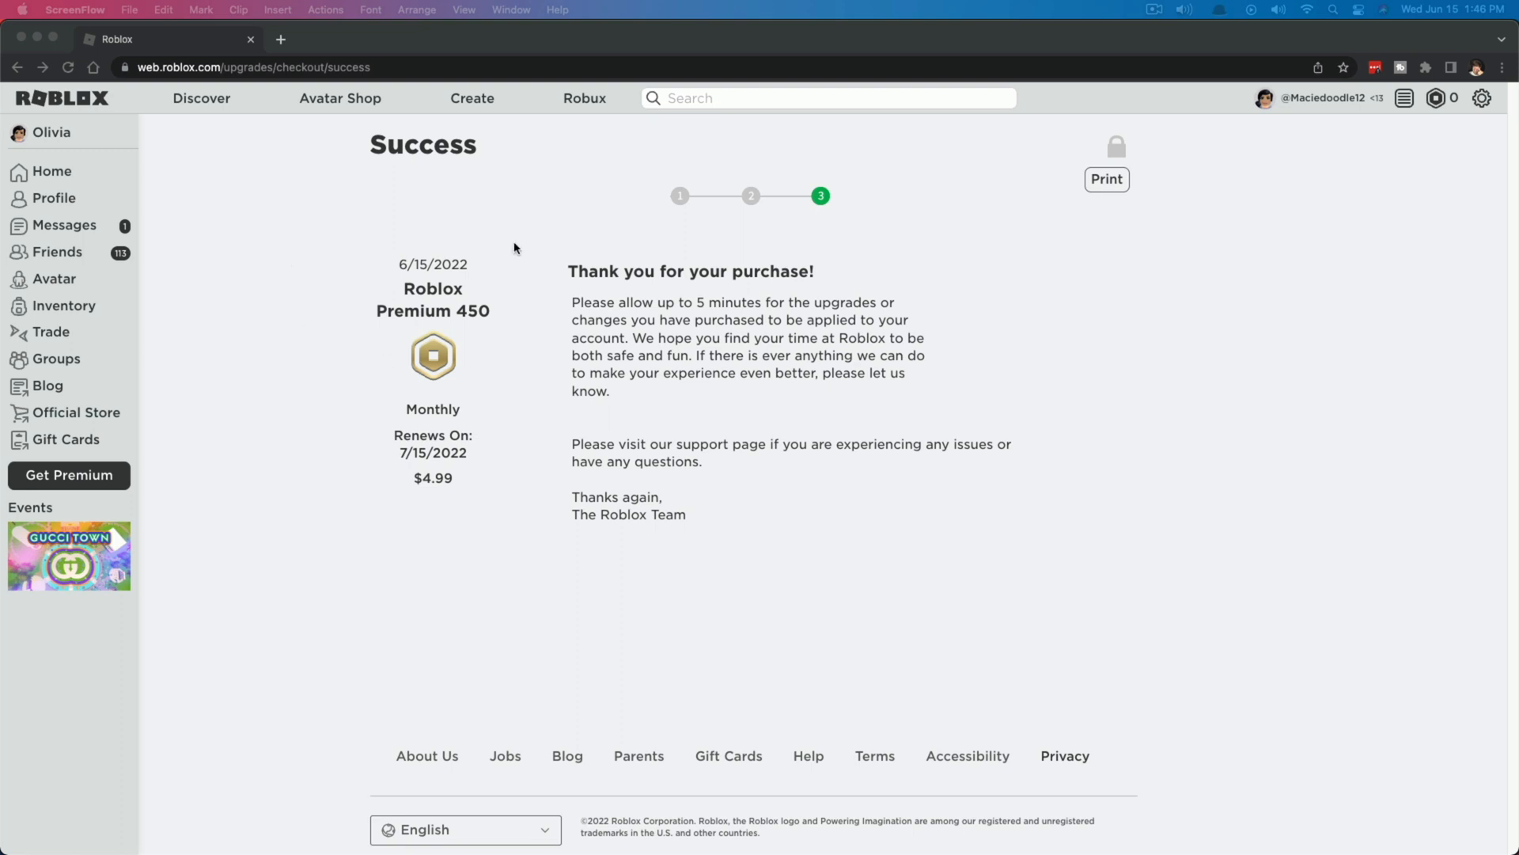
pyautogui.moveTo(307, 255)
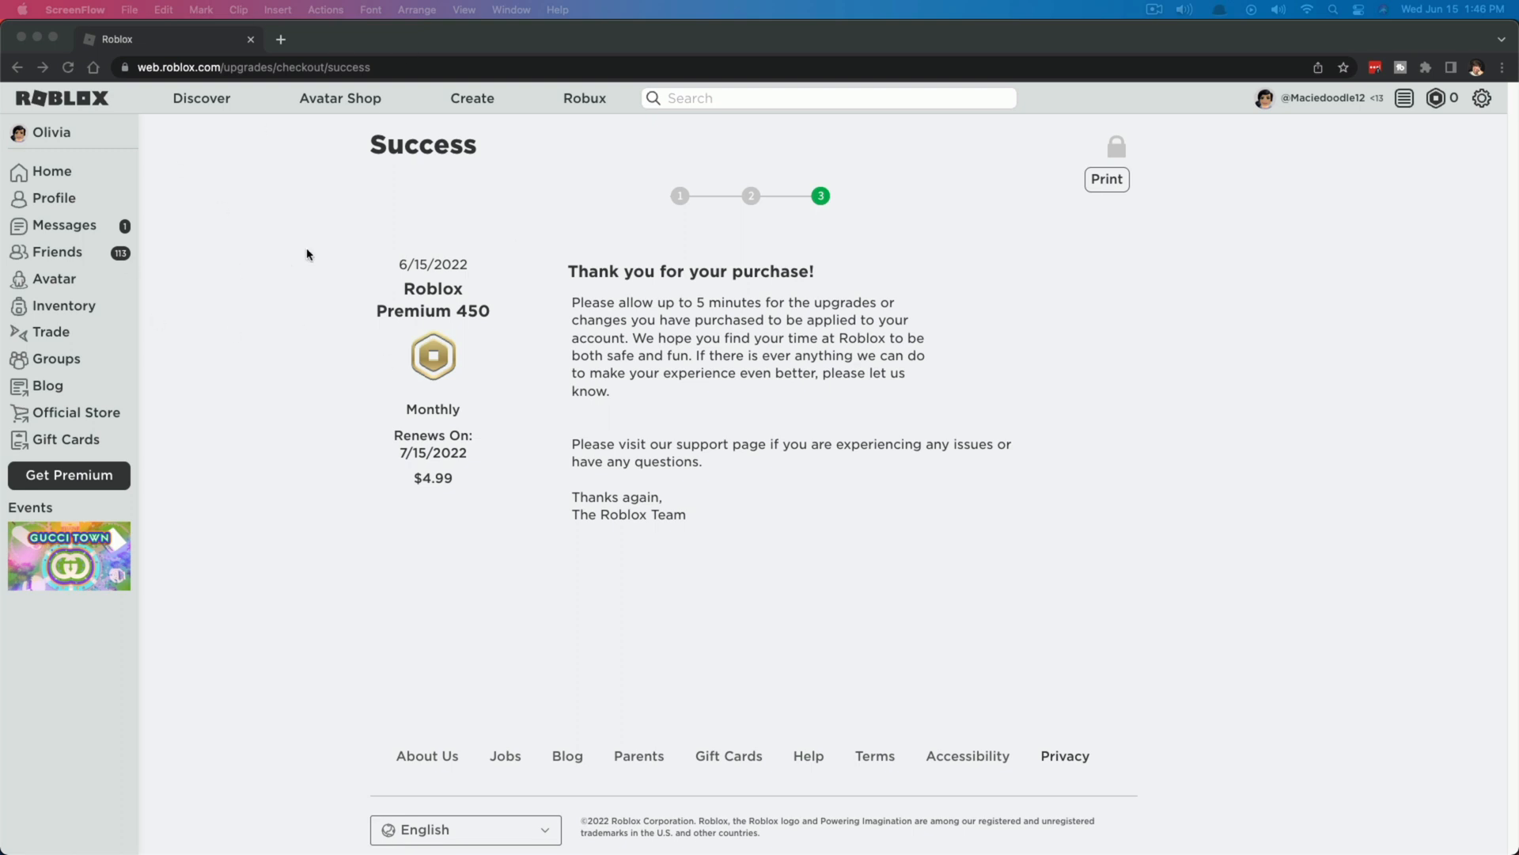
pyautogui.moveTo(543, 271)
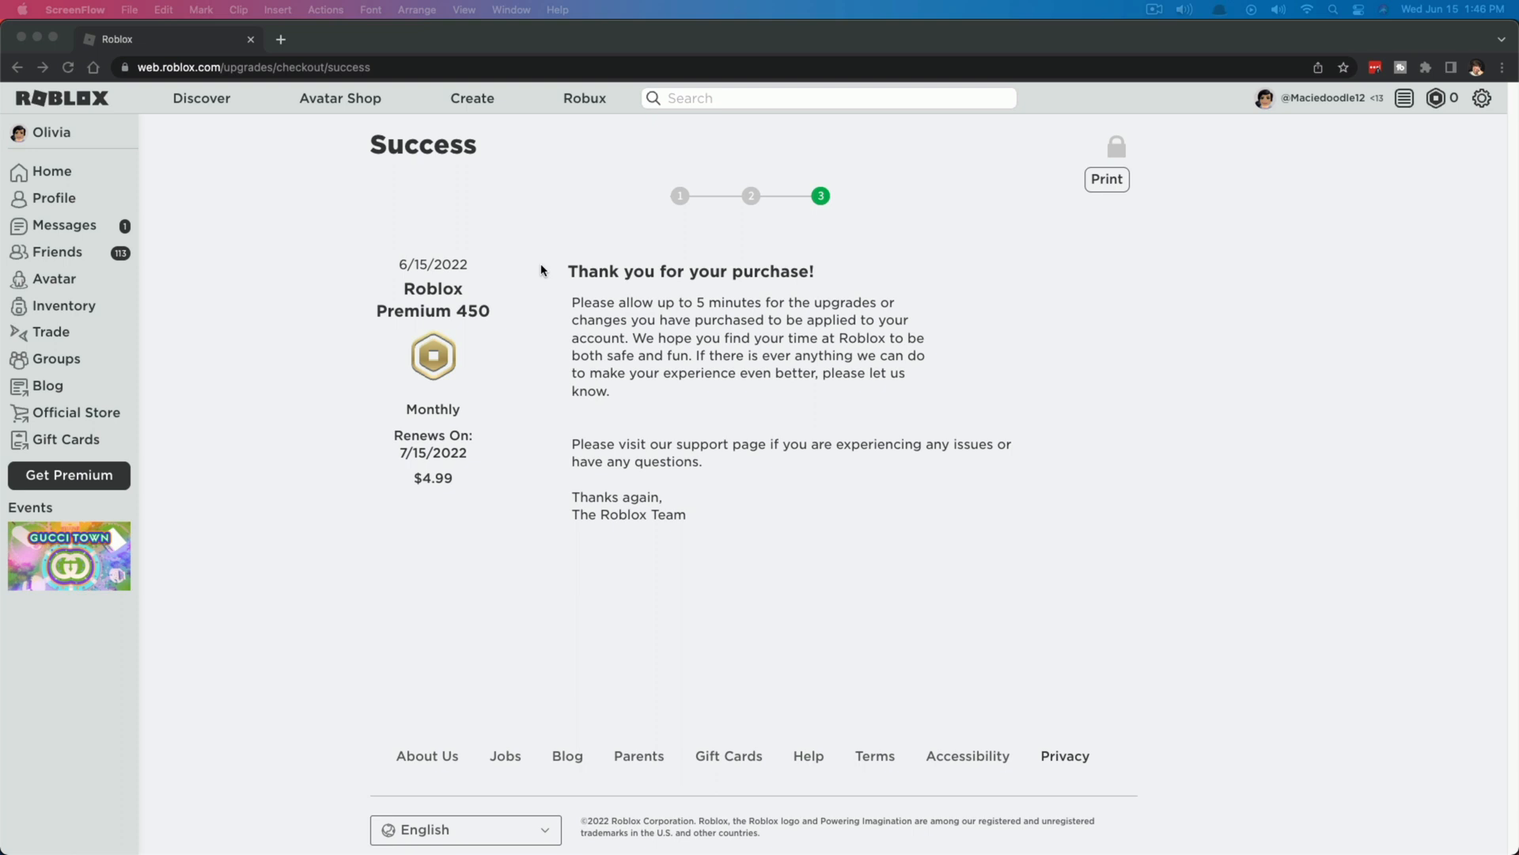
pyautogui.moveTo(337, 260)
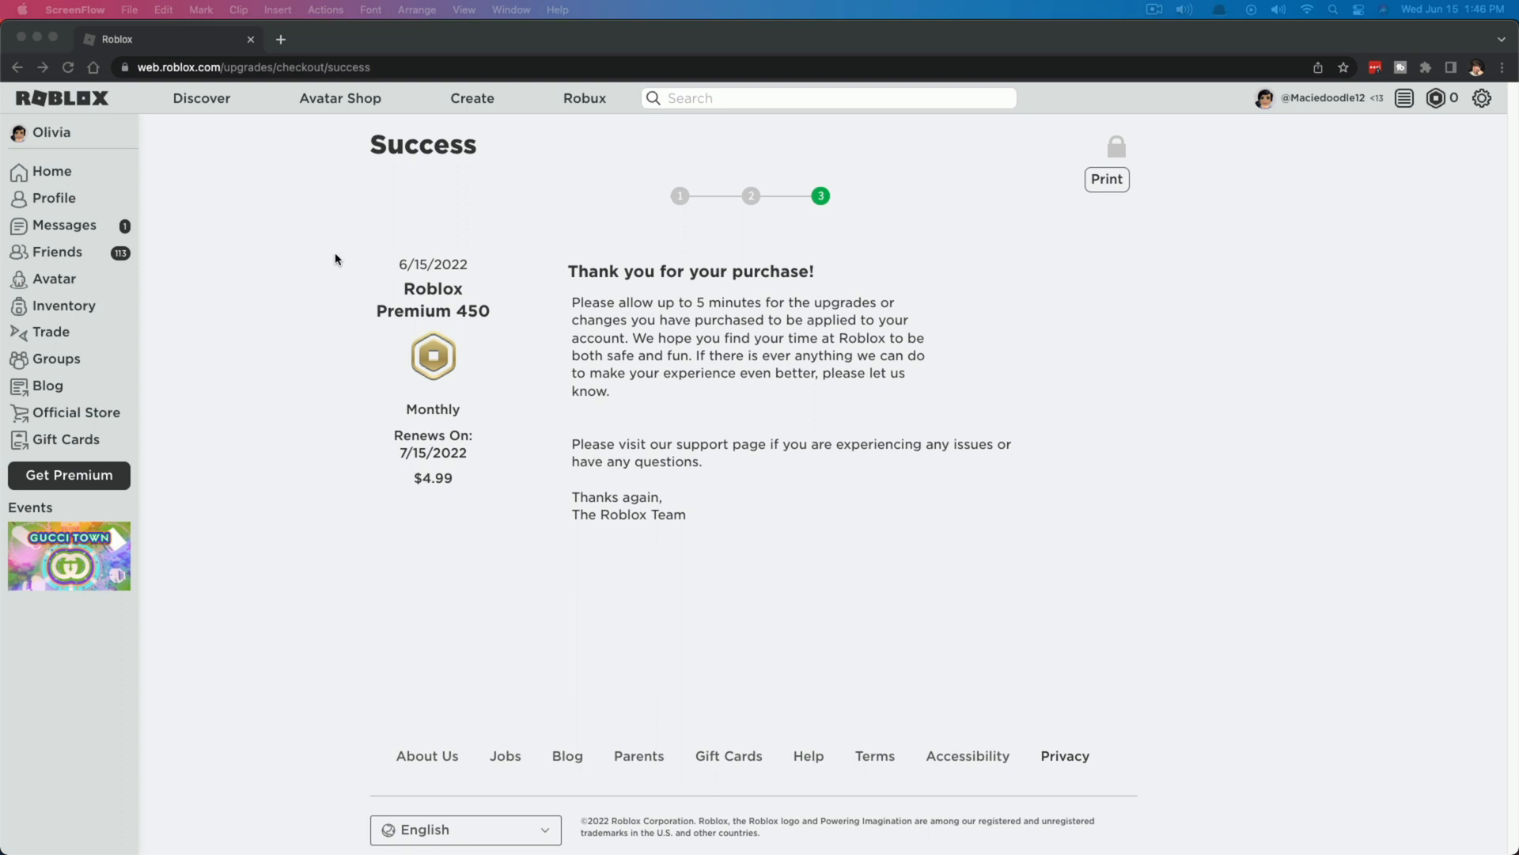
pyautogui.moveTo(267, 190)
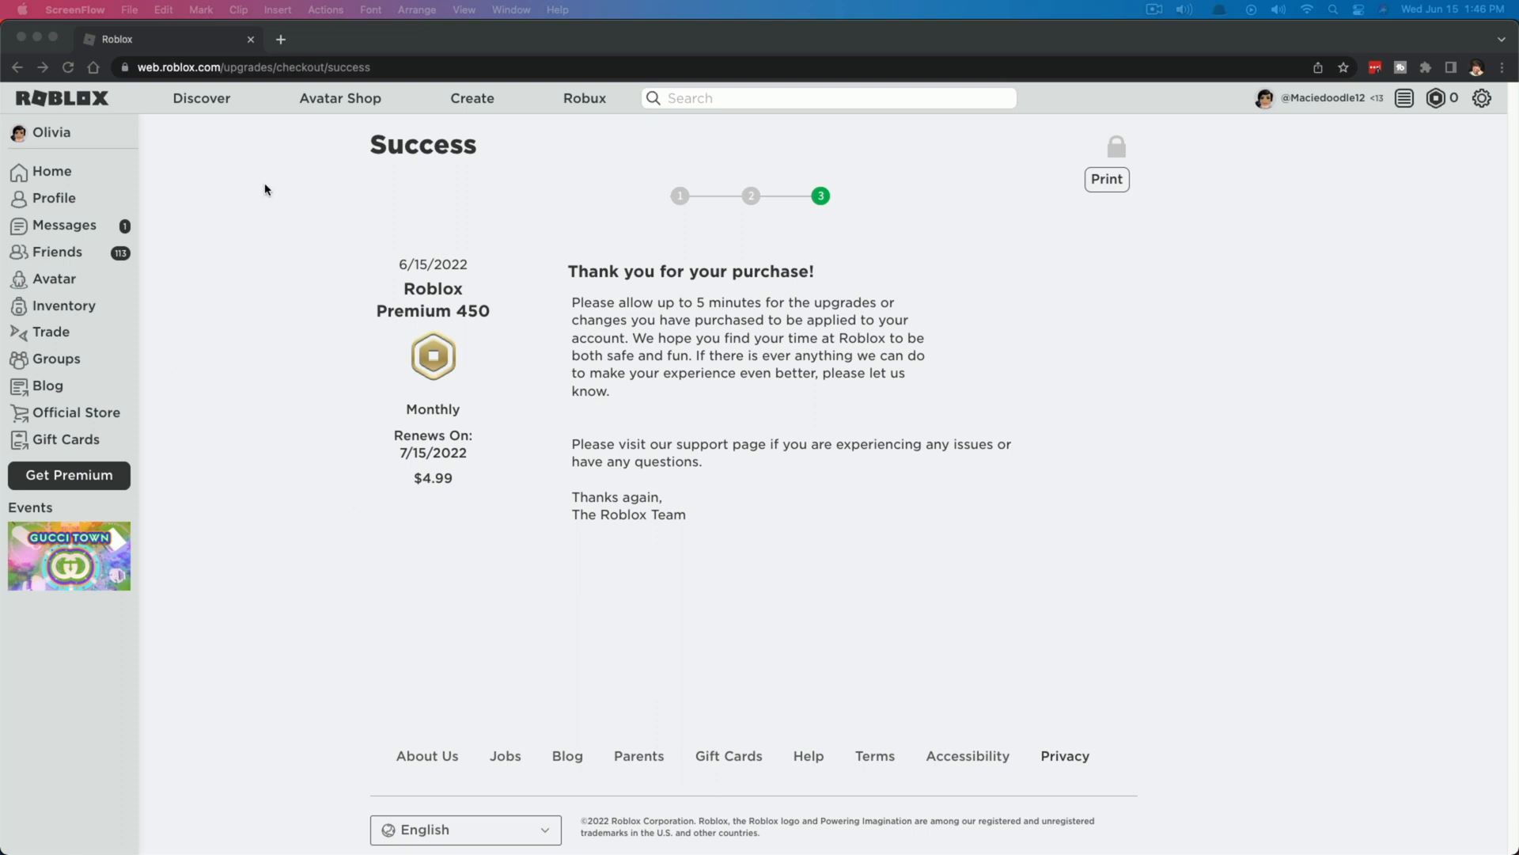
# Go to the Roblox Home page and dismiss the friend options popup.
pyautogui.click(50, 172)
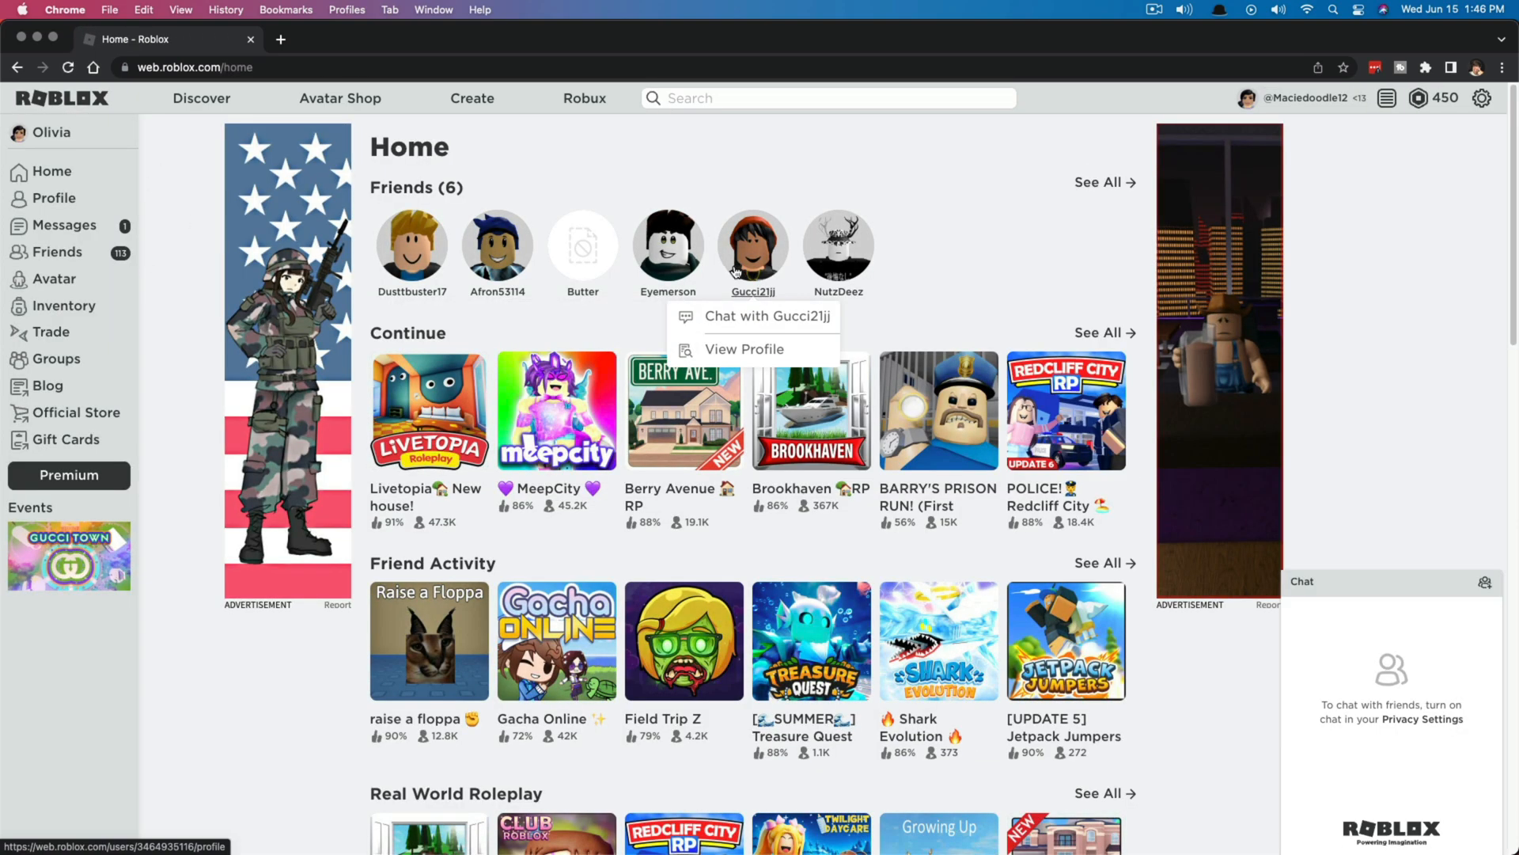
pyautogui.click(1482, 98)
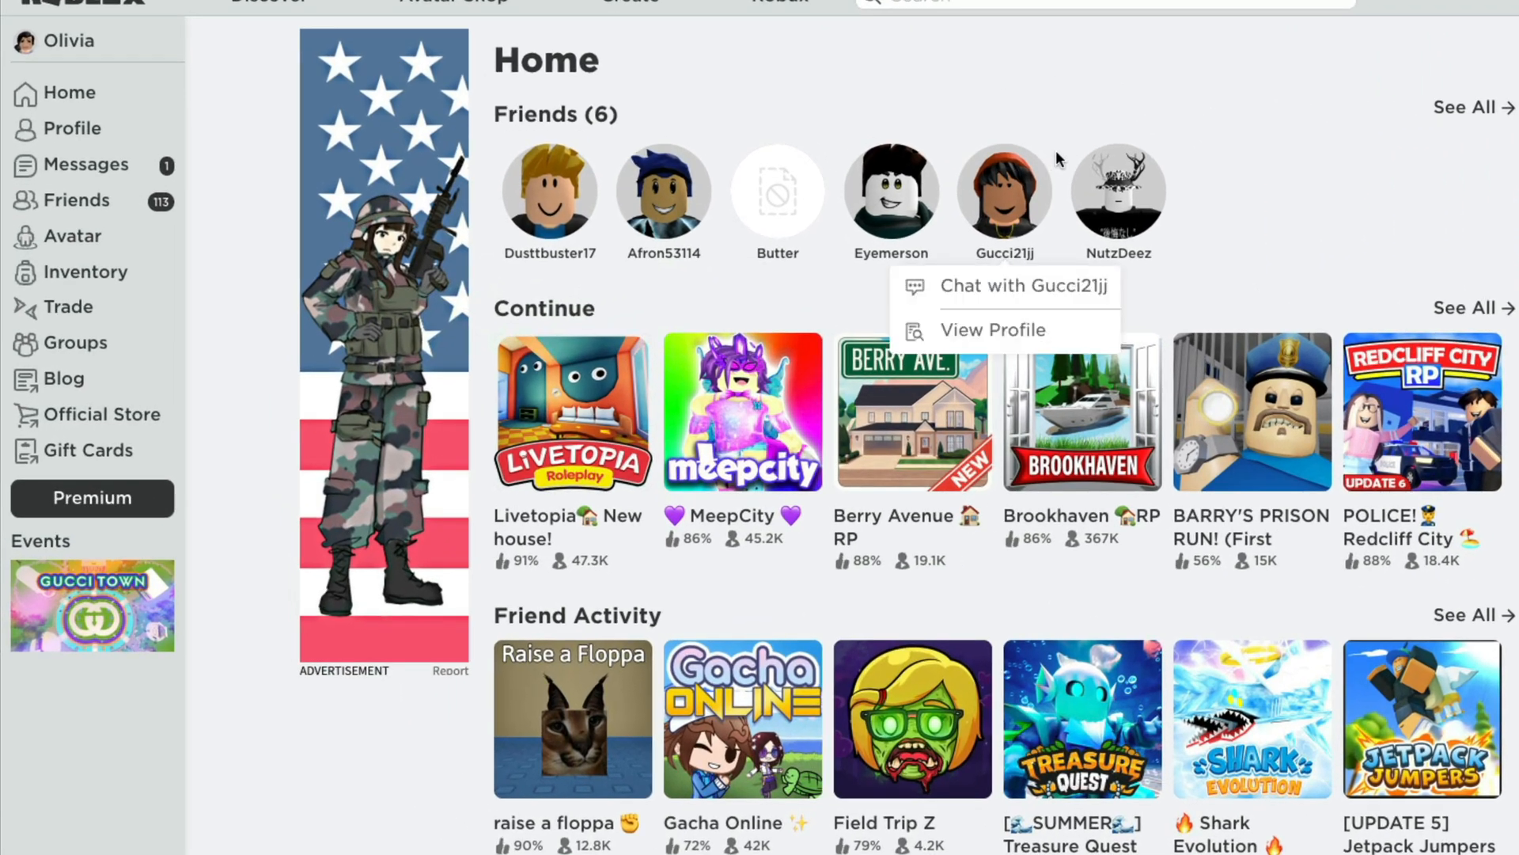
pyautogui.click(550, 190)
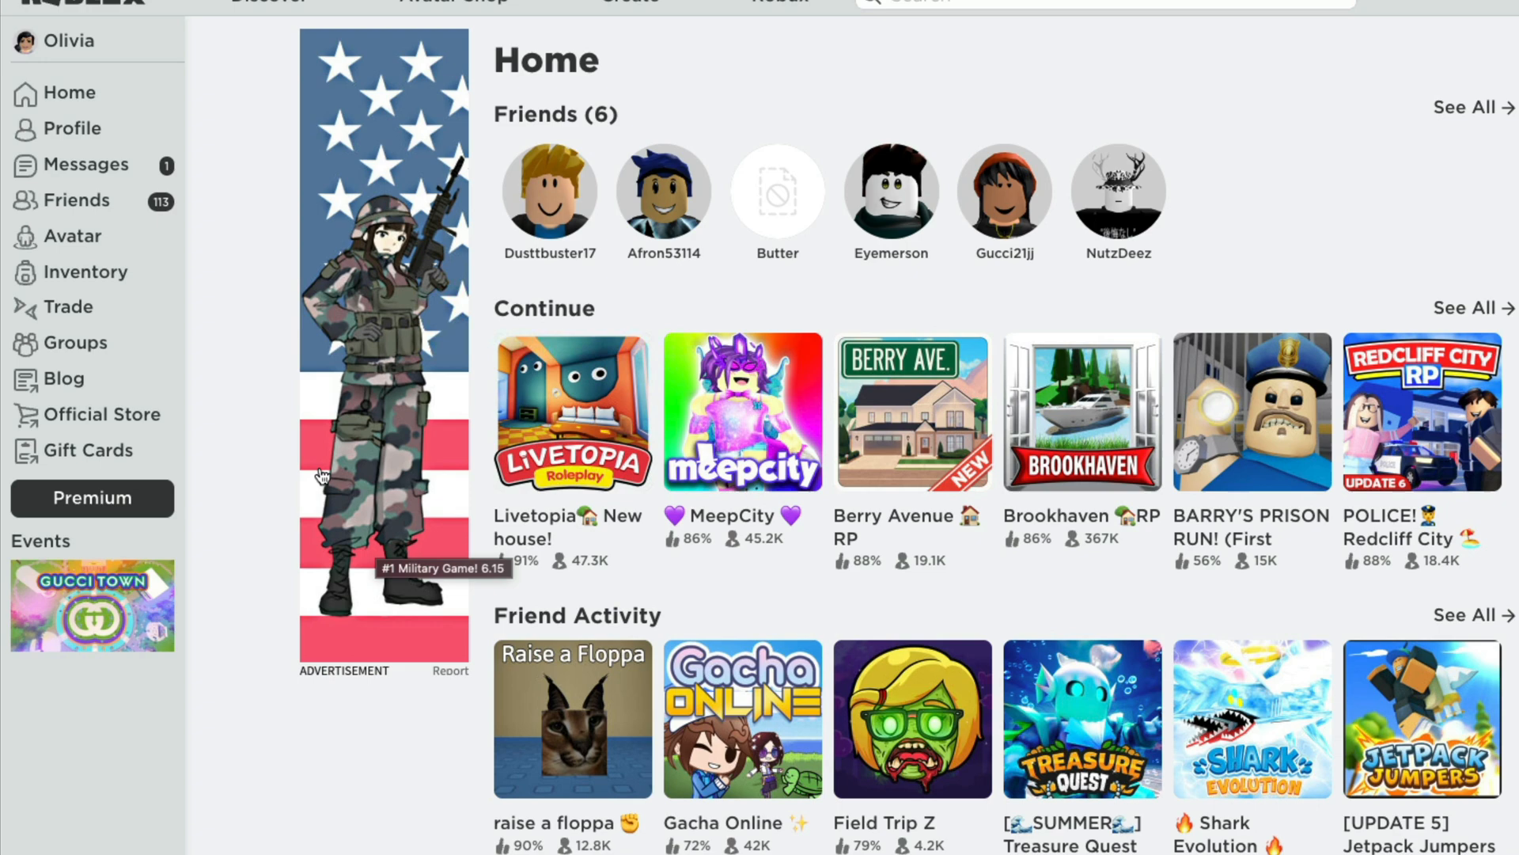
pyautogui.moveTo(109, 510)
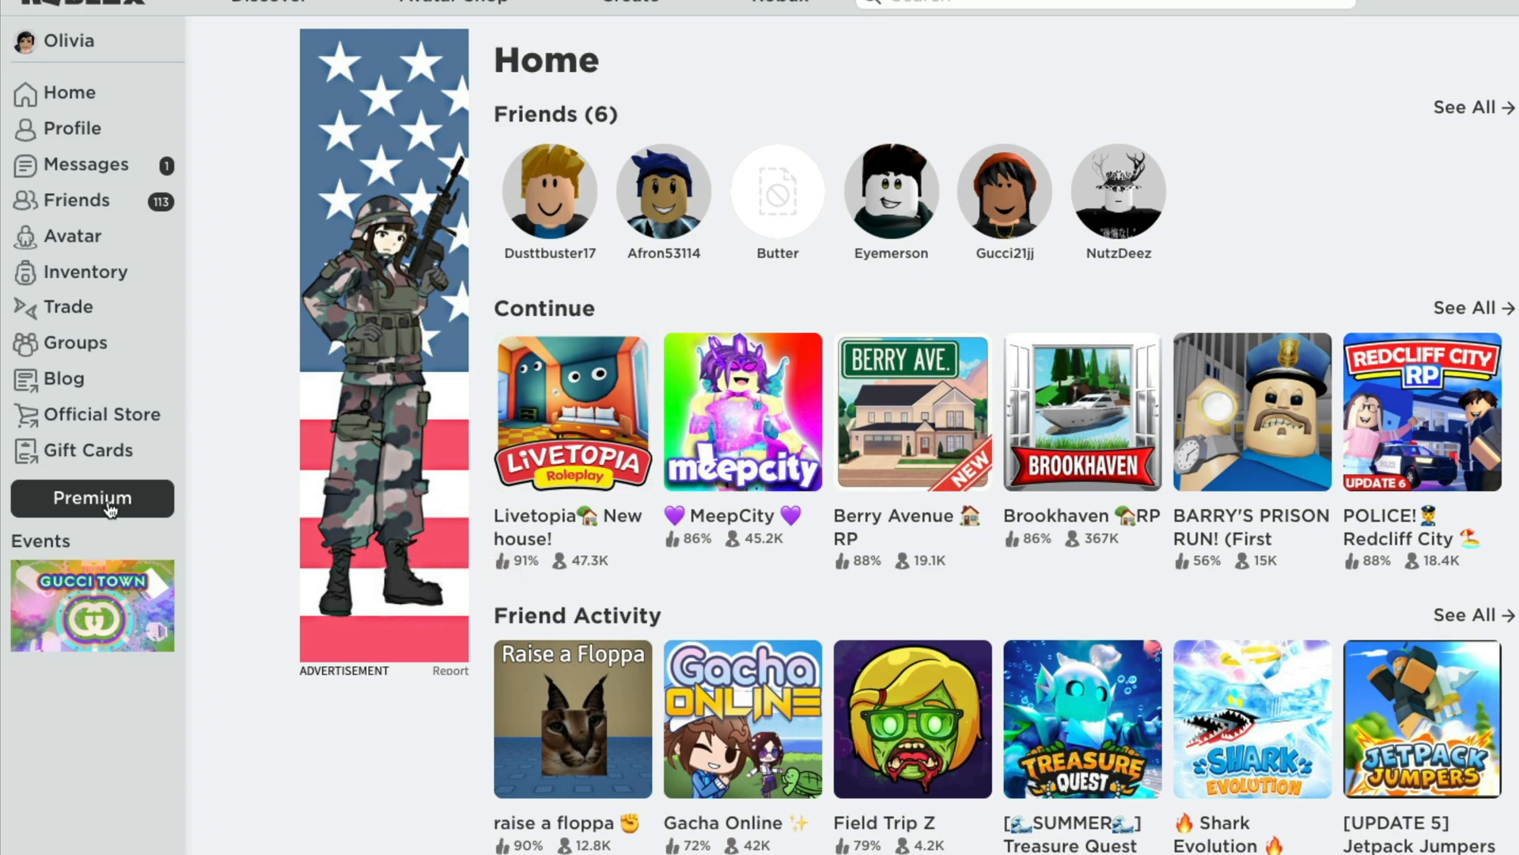
# Open Your Premium Membership, showing Premium 450 renewing on 7/15/2022.
pyautogui.click(92, 498)
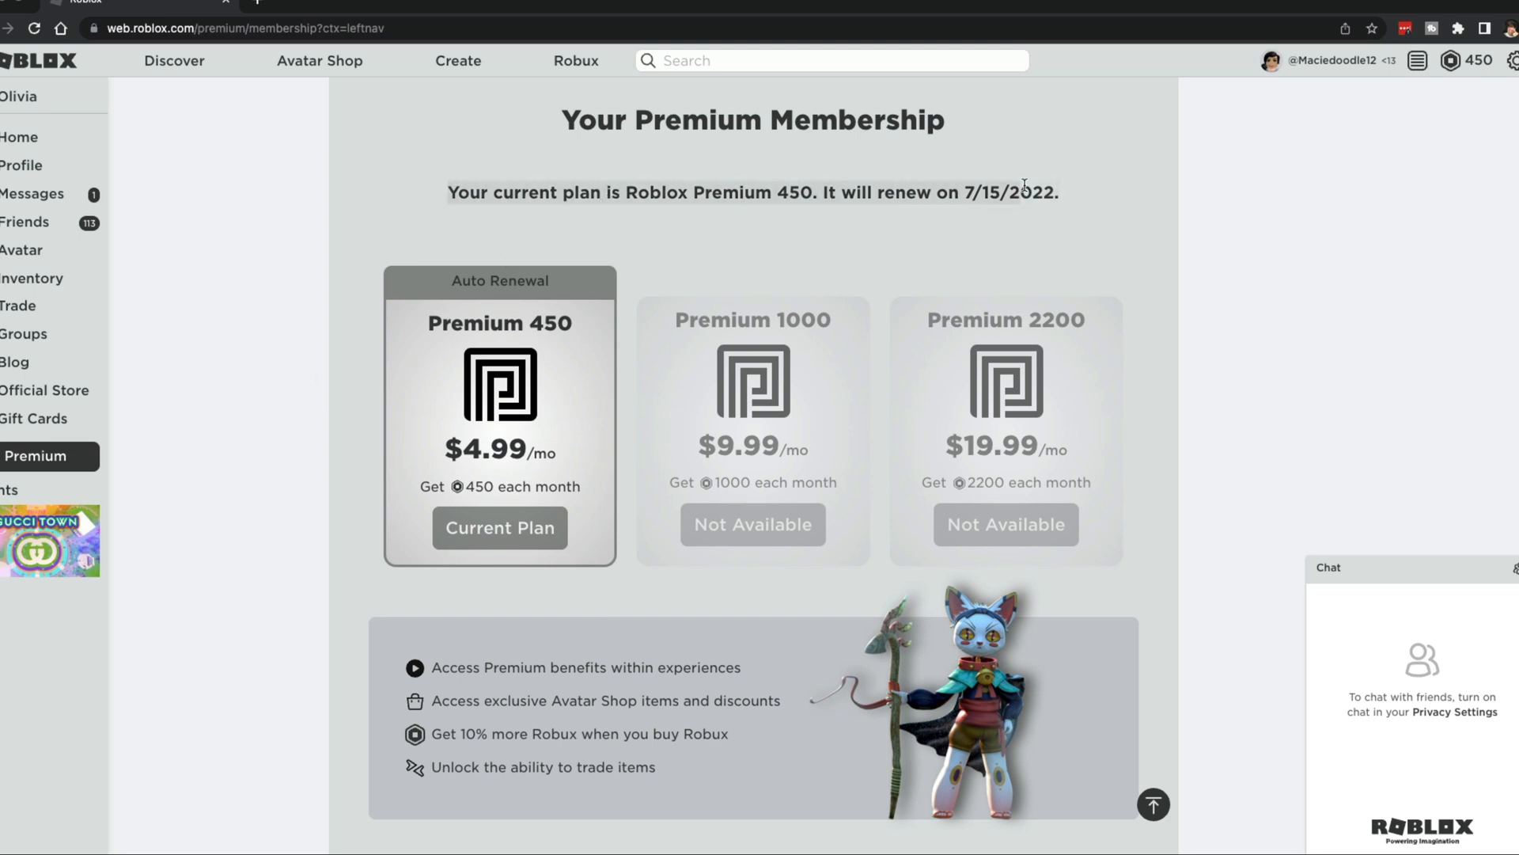
pyautogui.moveTo(989, 183)
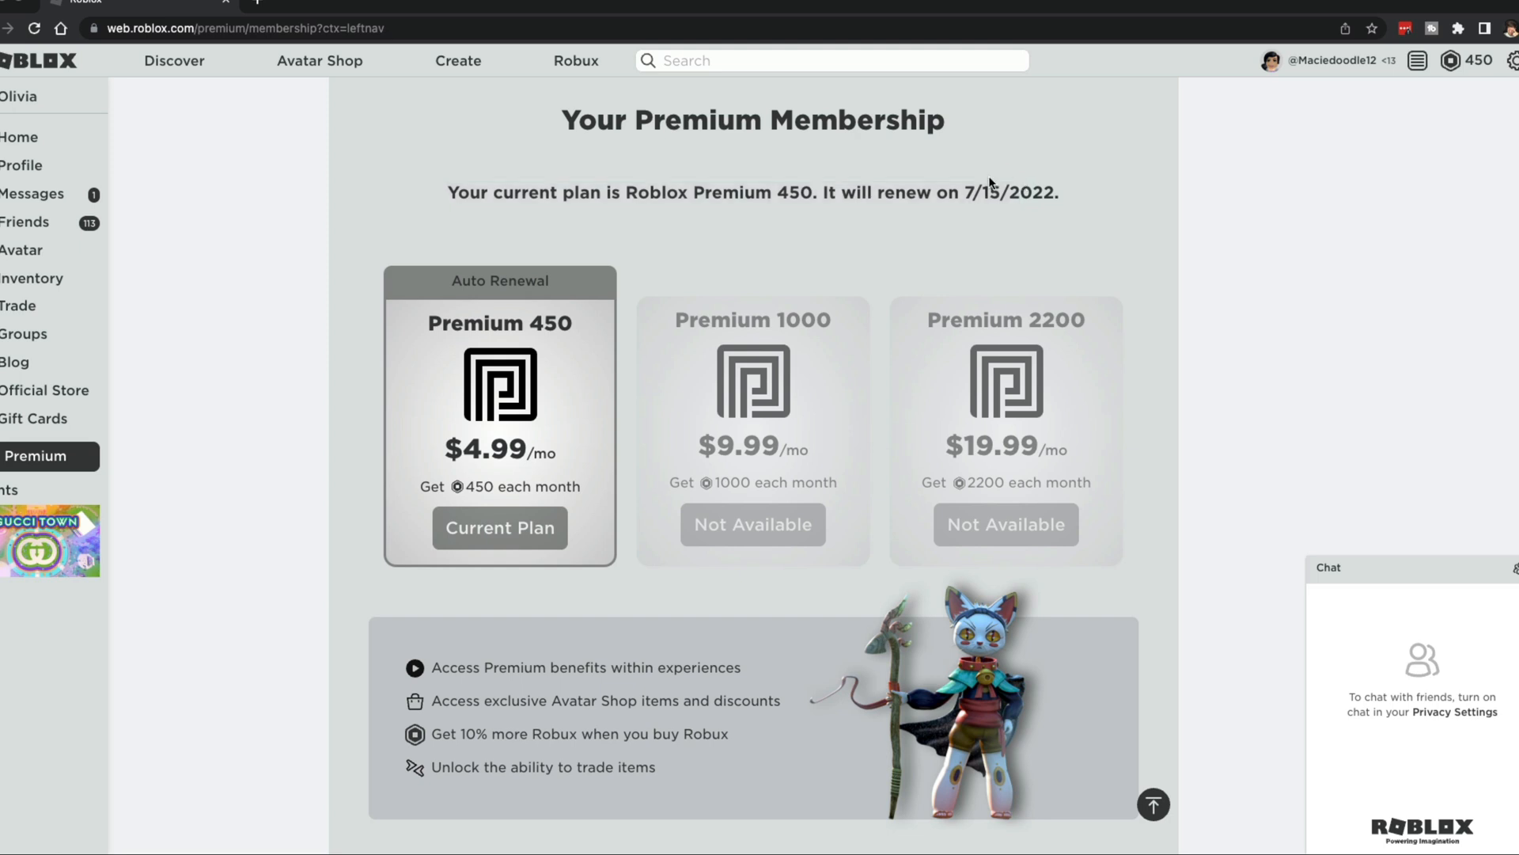
pyautogui.moveTo(541, 327)
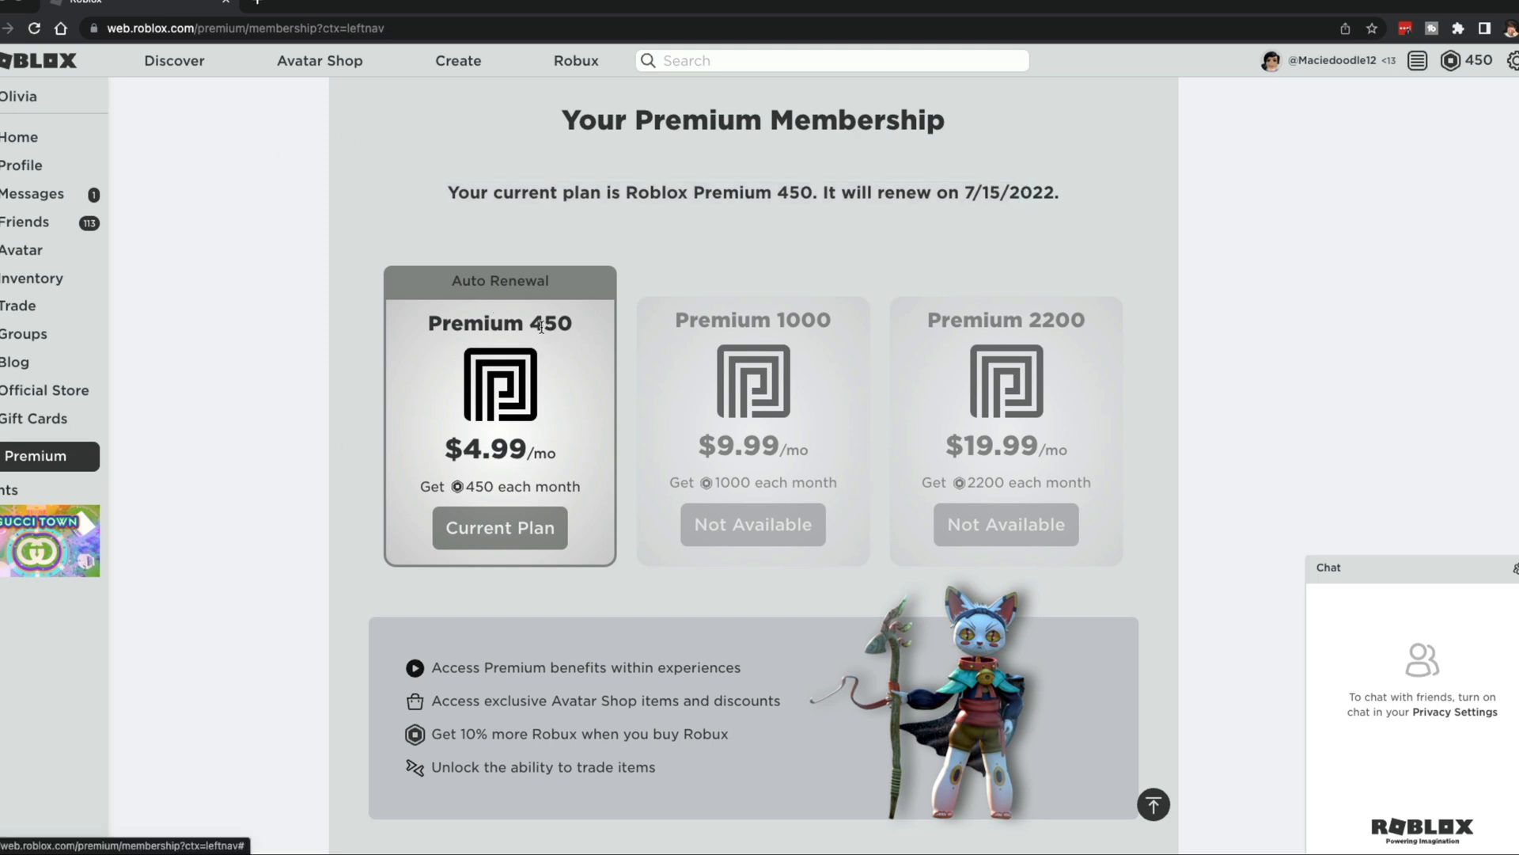
pyautogui.moveTo(533, 450)
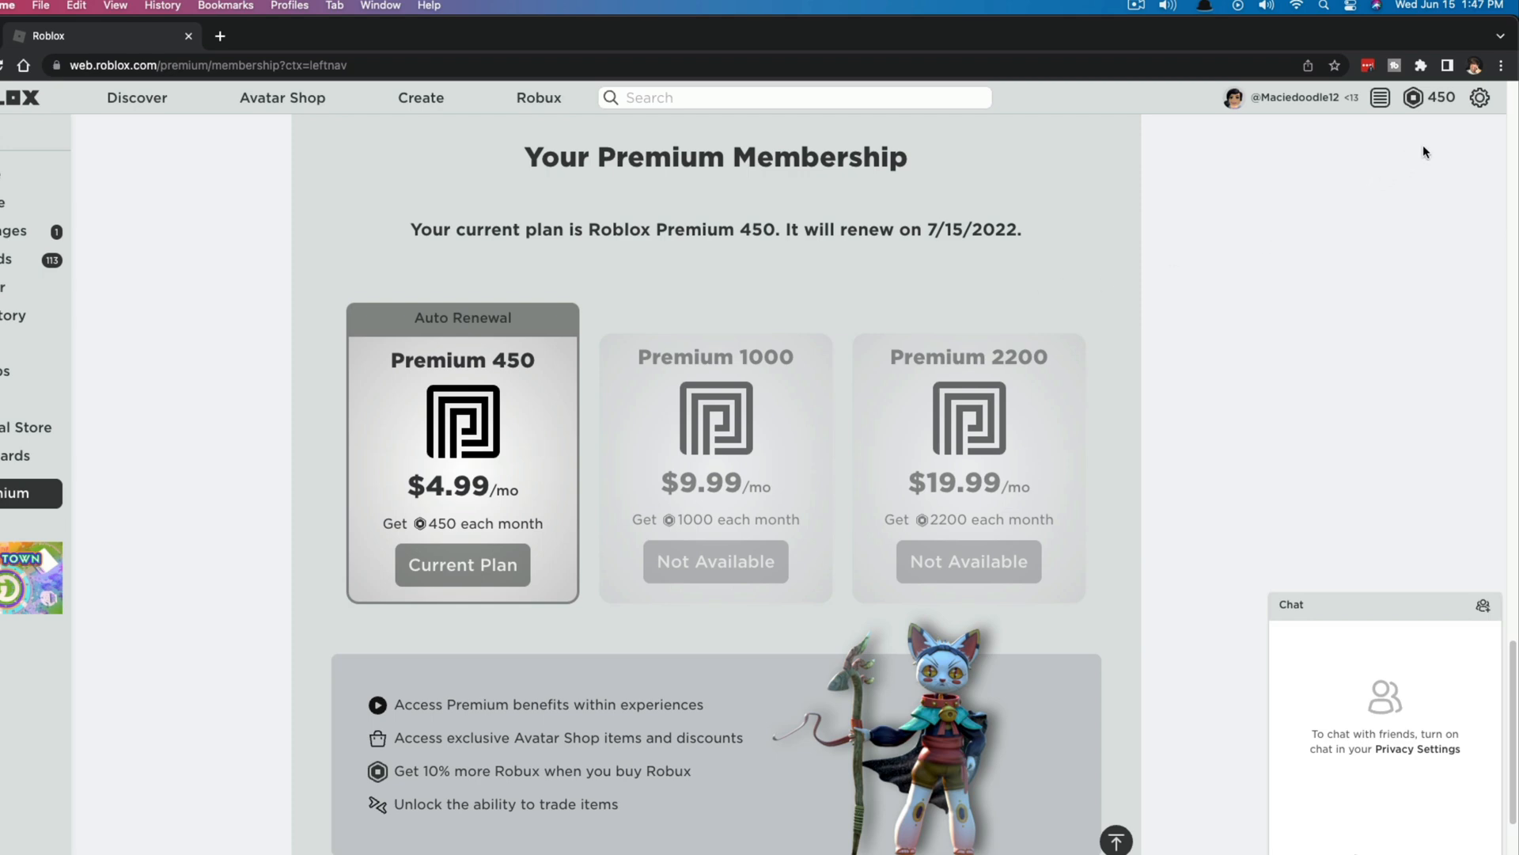
# Open account settings to Billing, where Premium 450 auto-renews on 07/15/2022.
pyautogui.click(1480, 96)
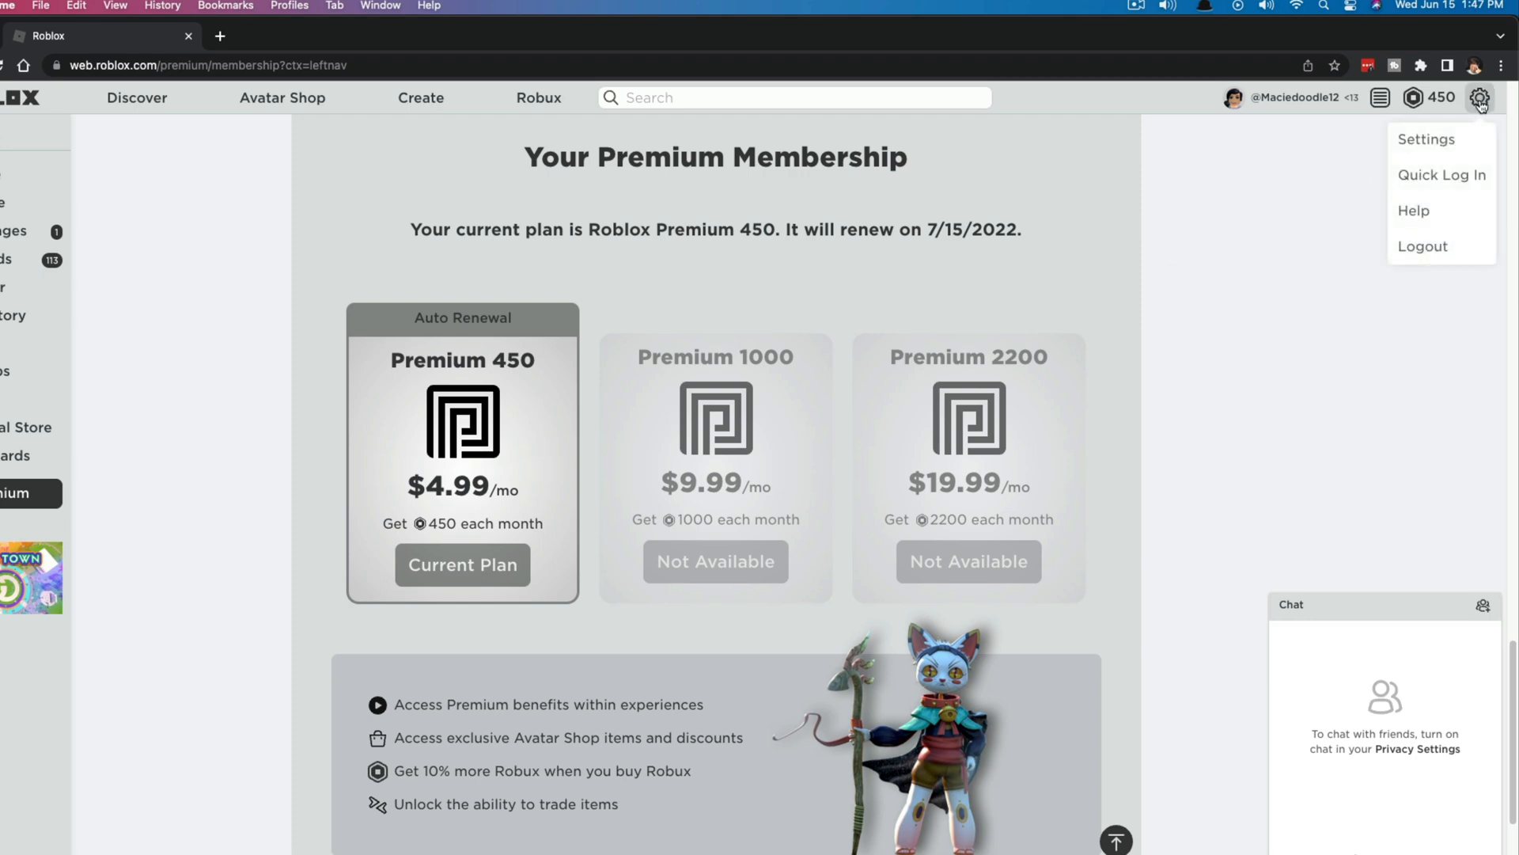
pyautogui.click(1425, 139)
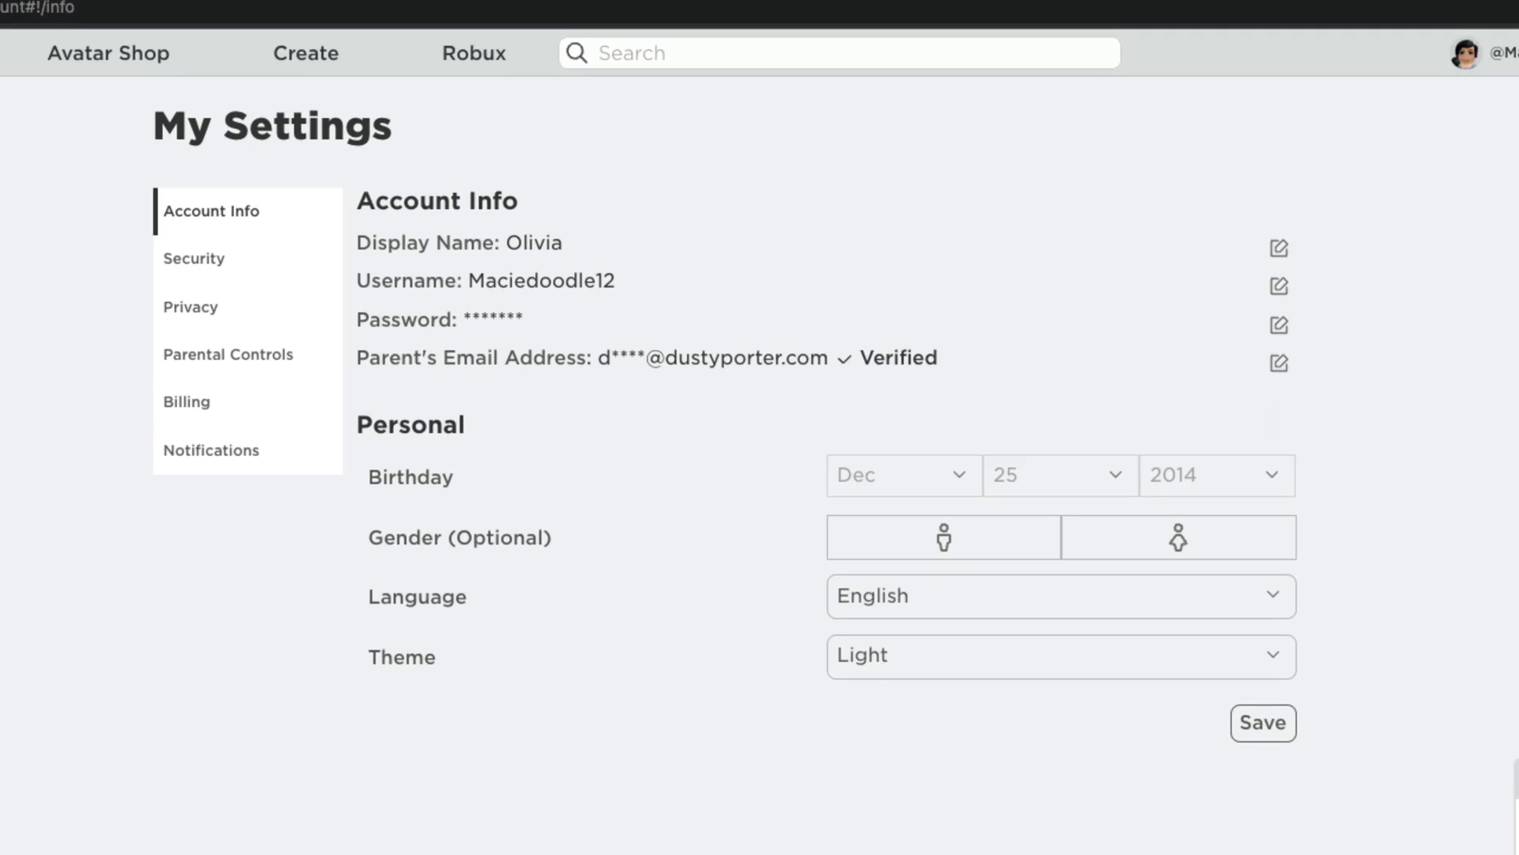
pyautogui.click(185, 401)
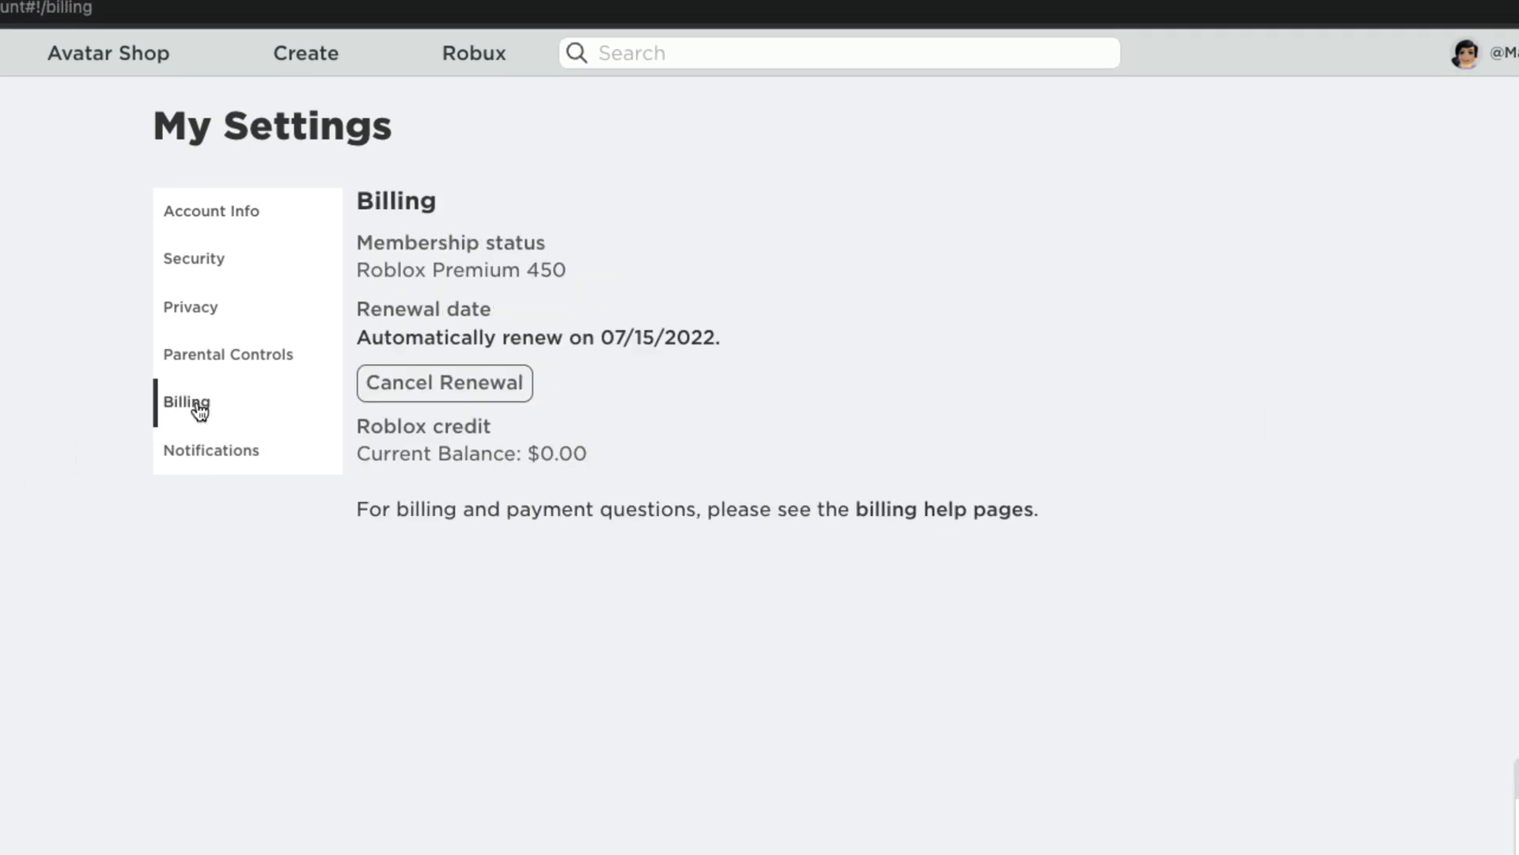
pyautogui.moveTo(155, 419)
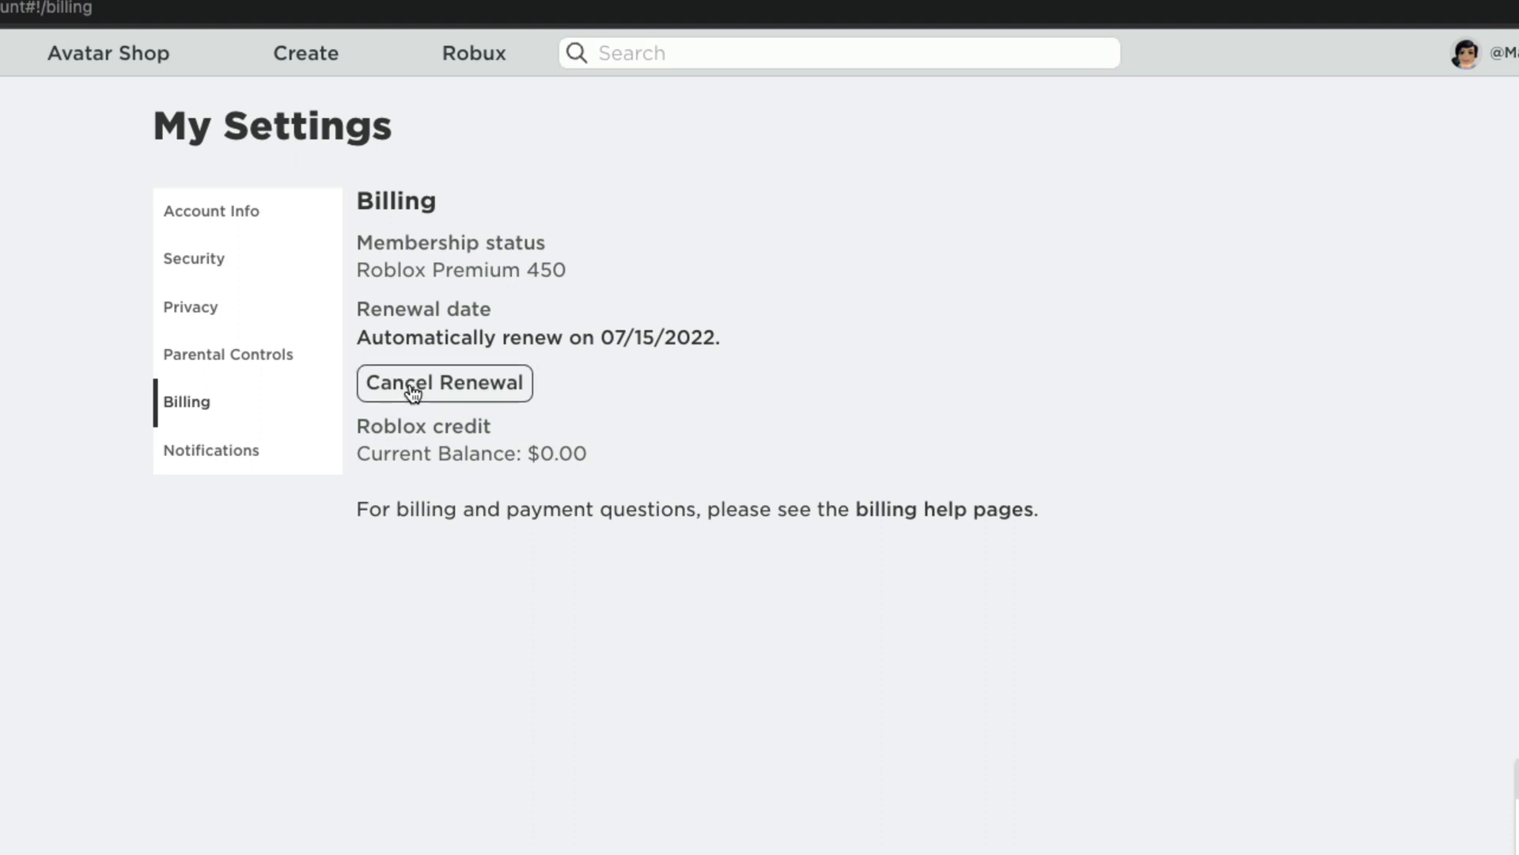
# Cancel the Premium 450 renewal and confirm with Yes, Cancel.
pyautogui.click(444, 381)
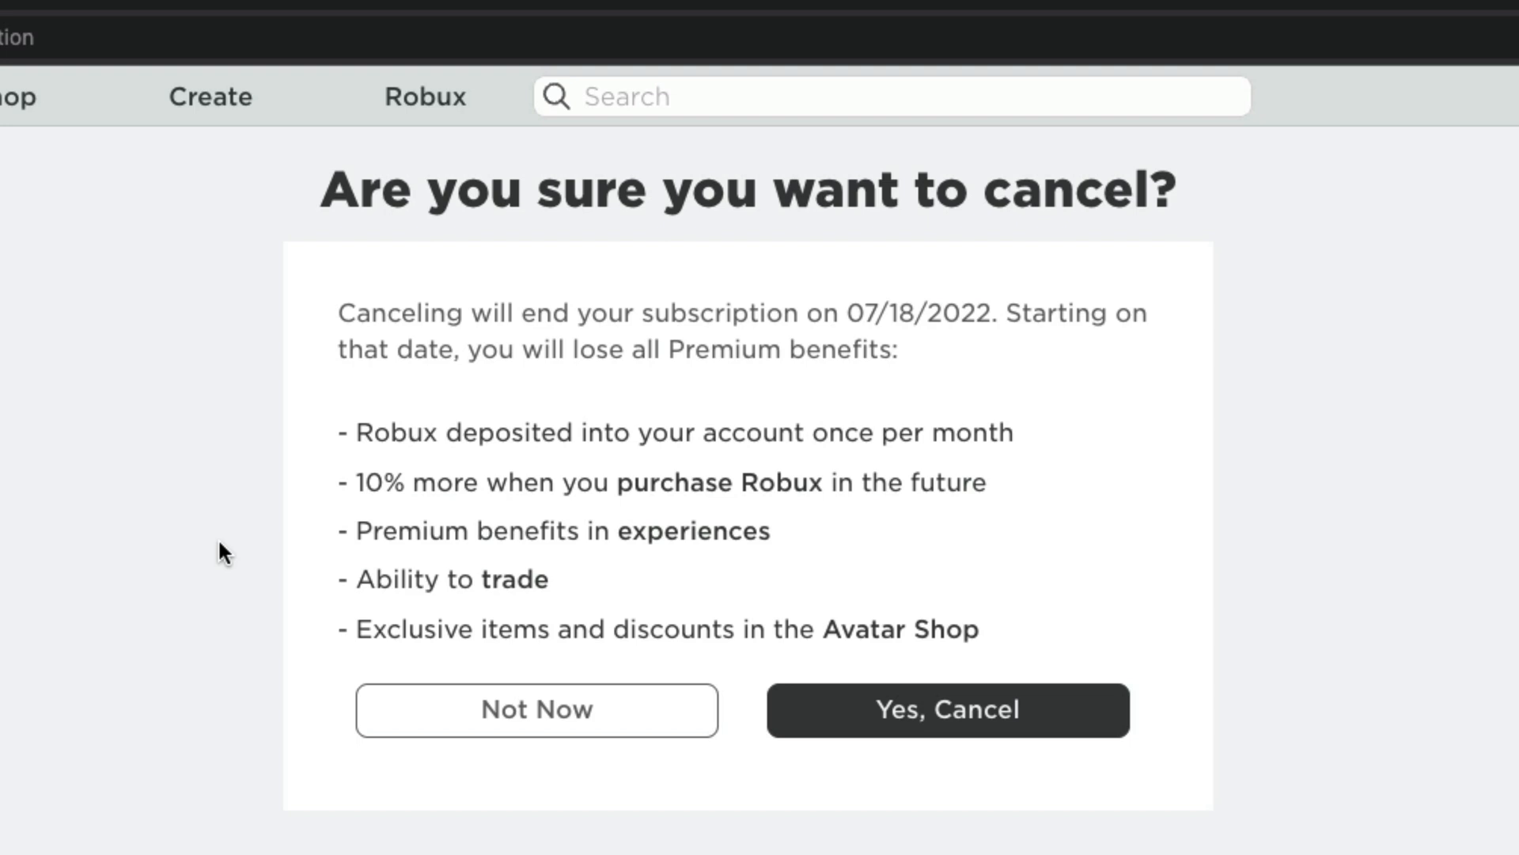
pyautogui.moveTo(245, 558)
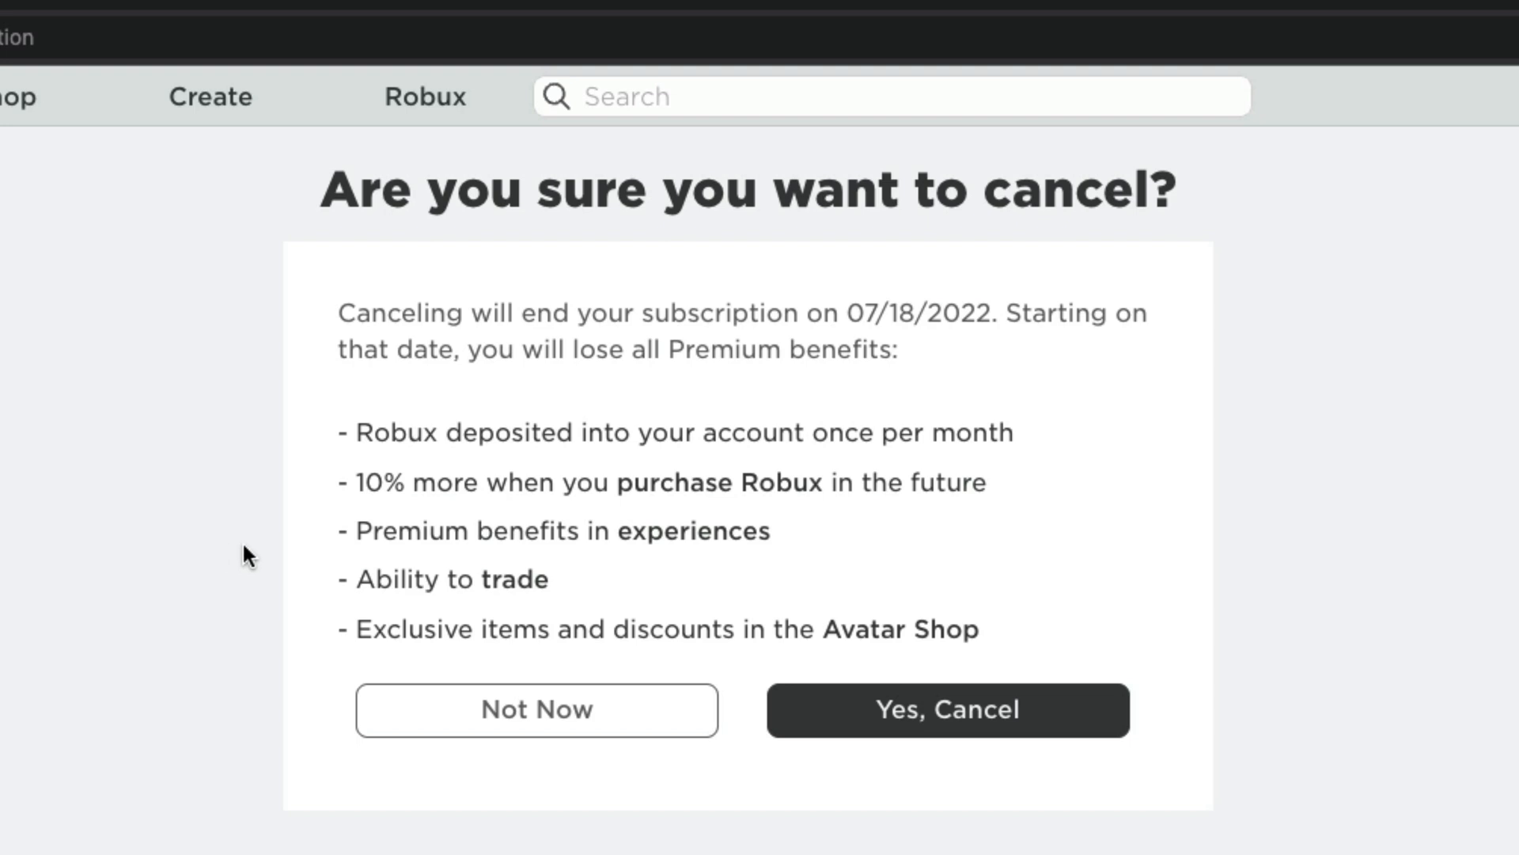
pyautogui.moveTo(209, 545)
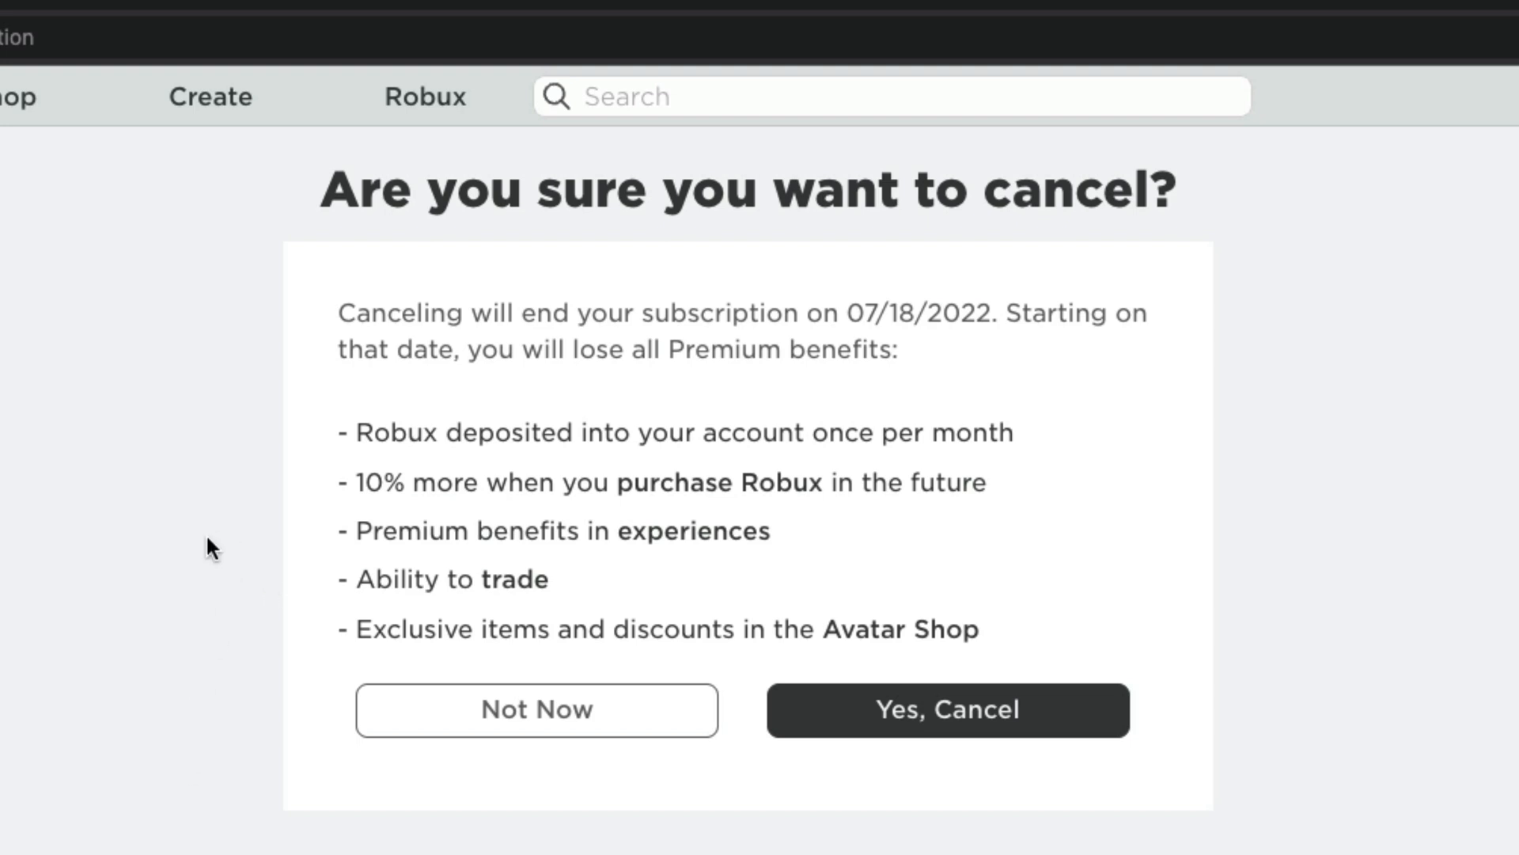
pyautogui.moveTo(933, 747)
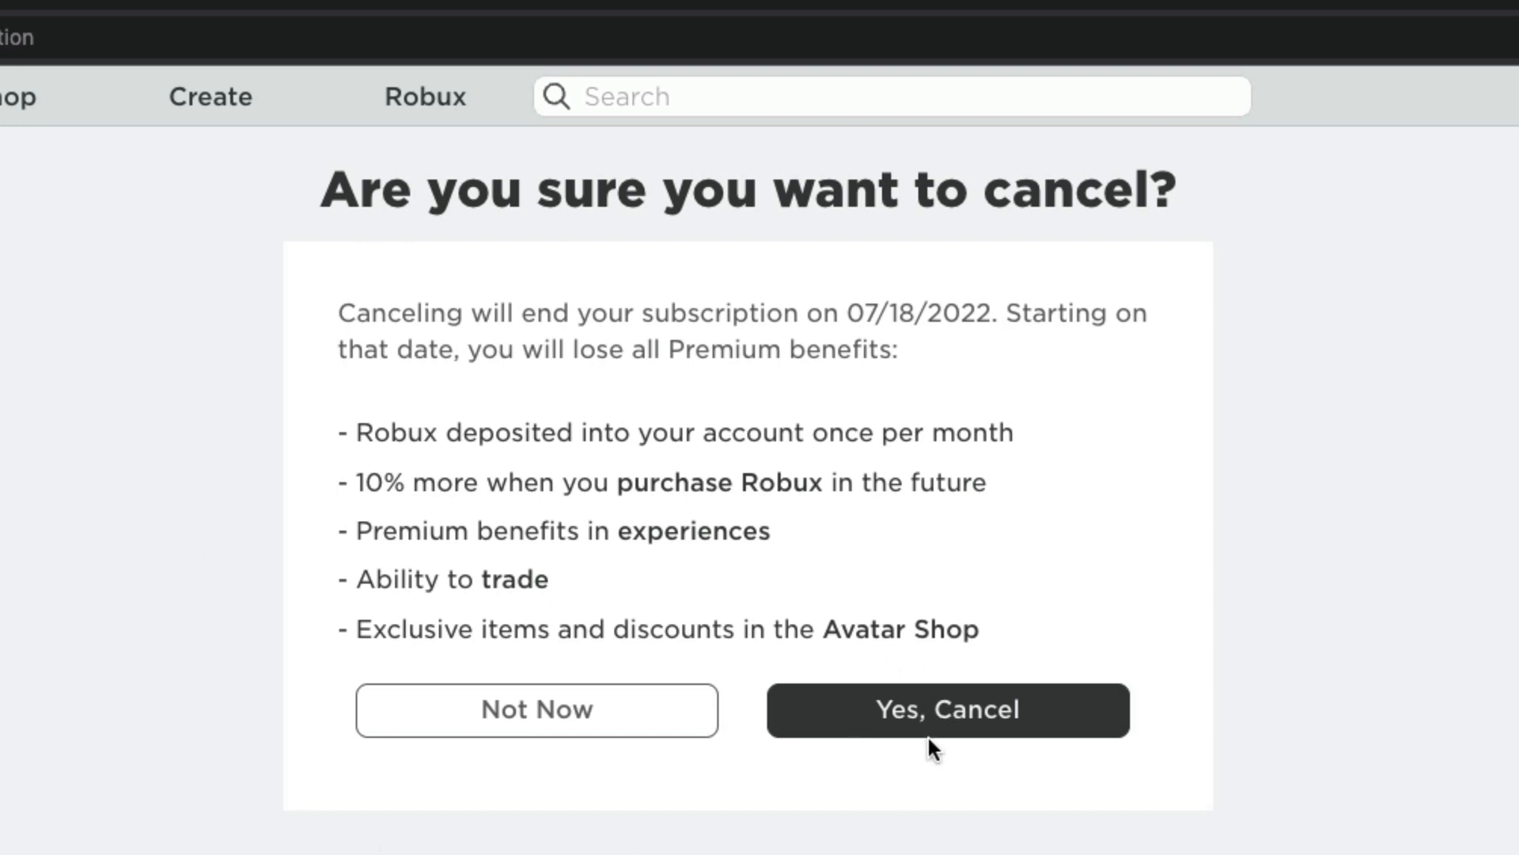
pyautogui.click(946, 709)
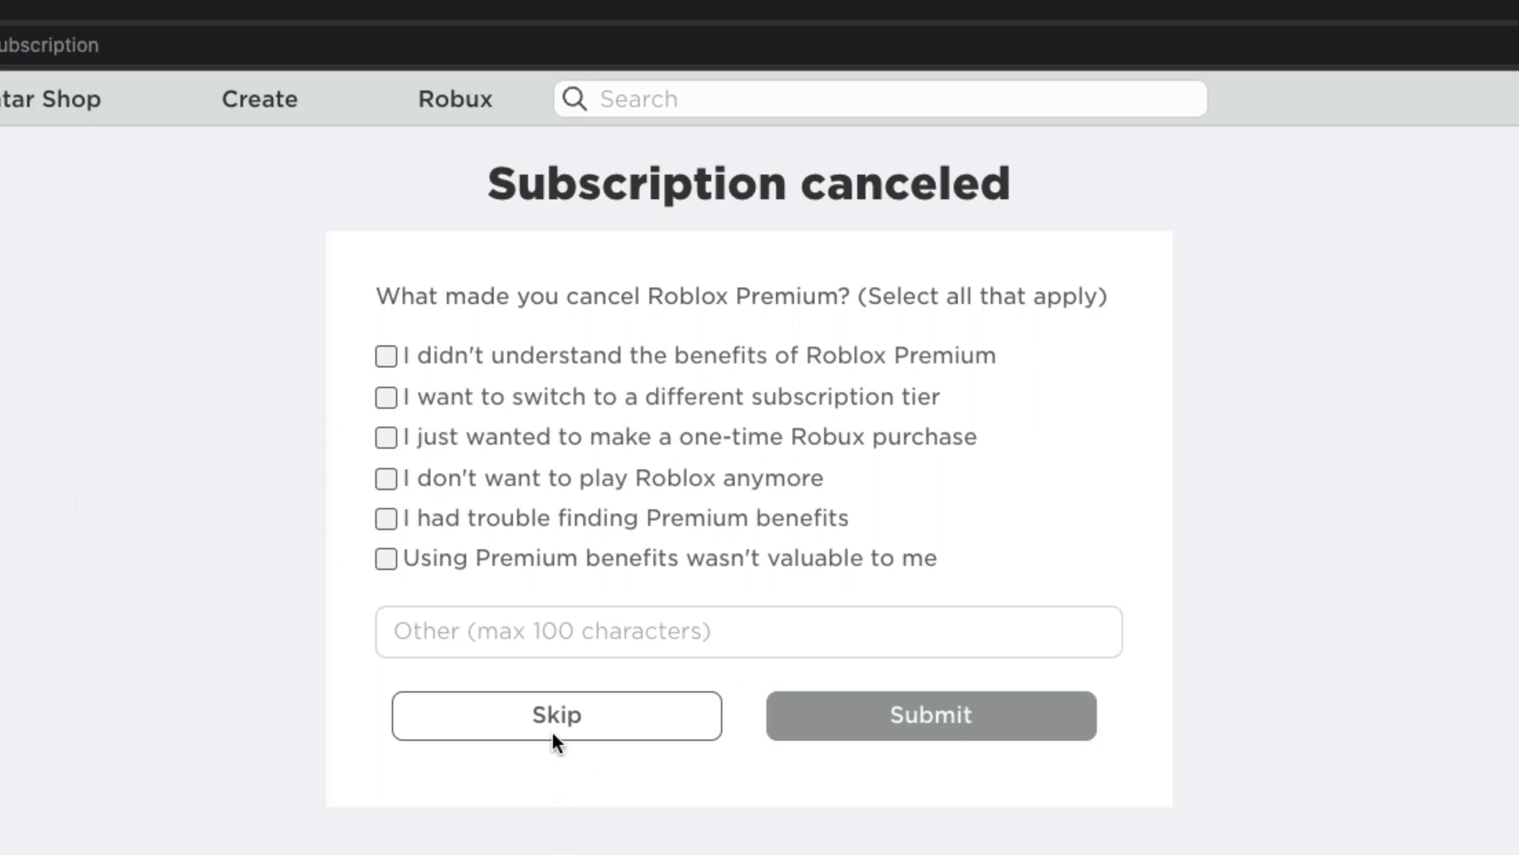
# Skip the cancellation survey, returning to Billing with Premium expiring 07/15/2022.
pyautogui.click(556, 715)
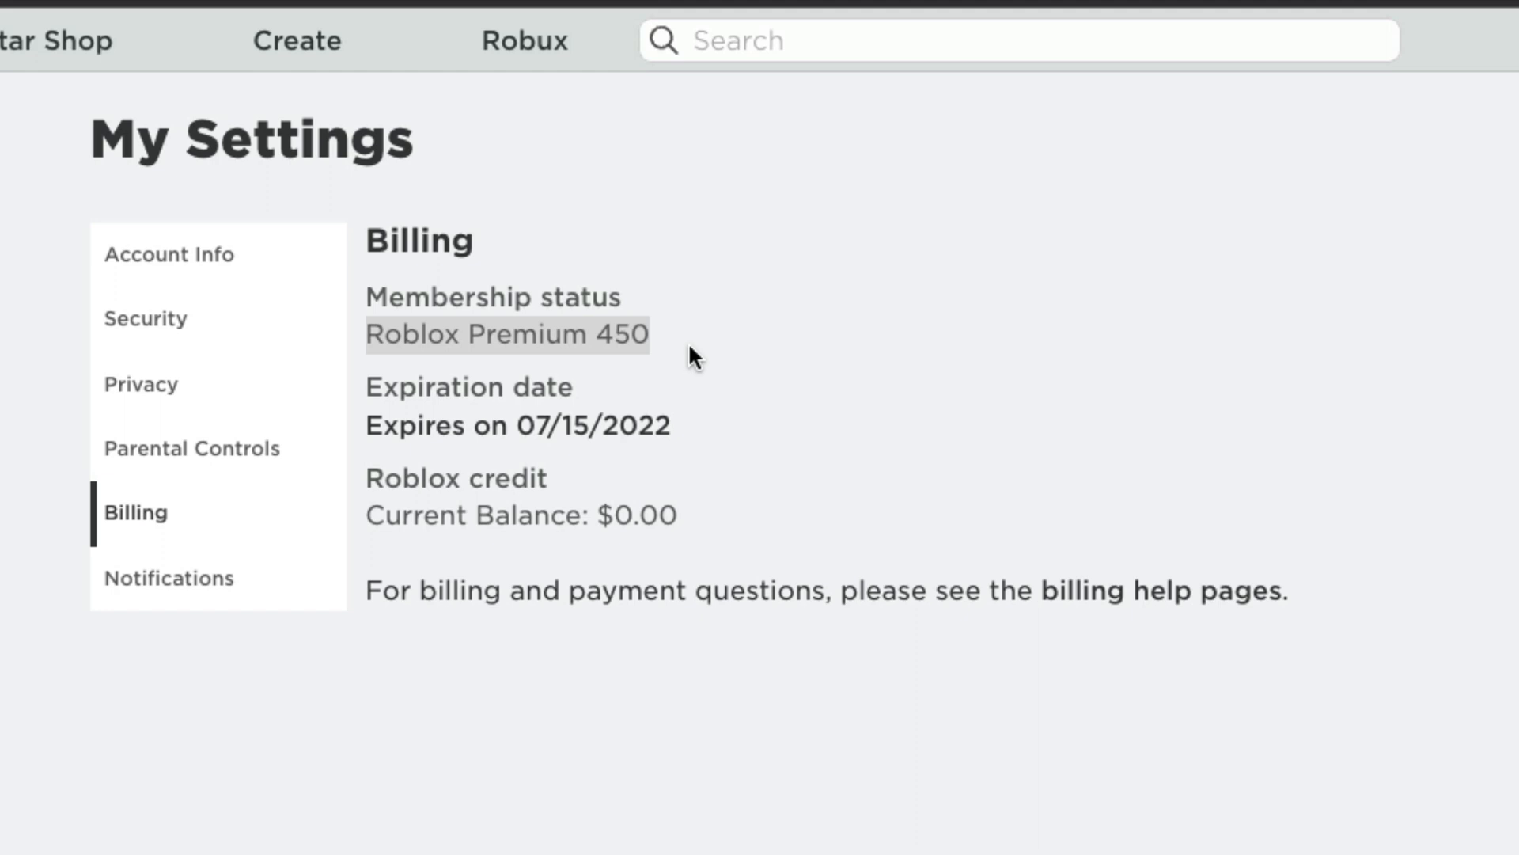
pyautogui.moveTo(415, 366)
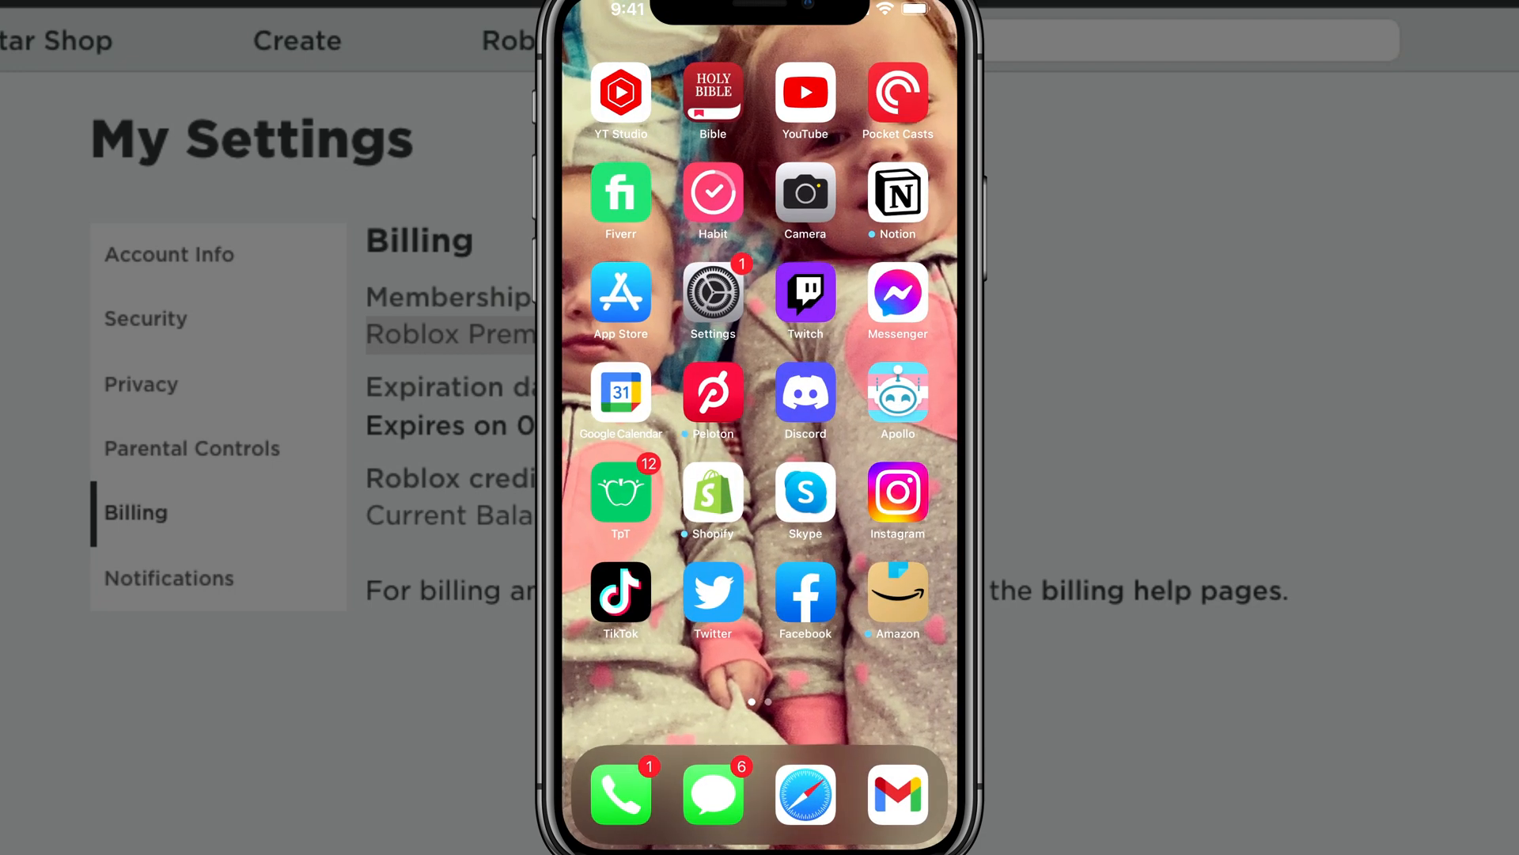
# Launch the App Store from the iPhone home screen to its Today page.
pyautogui.click(621, 302)
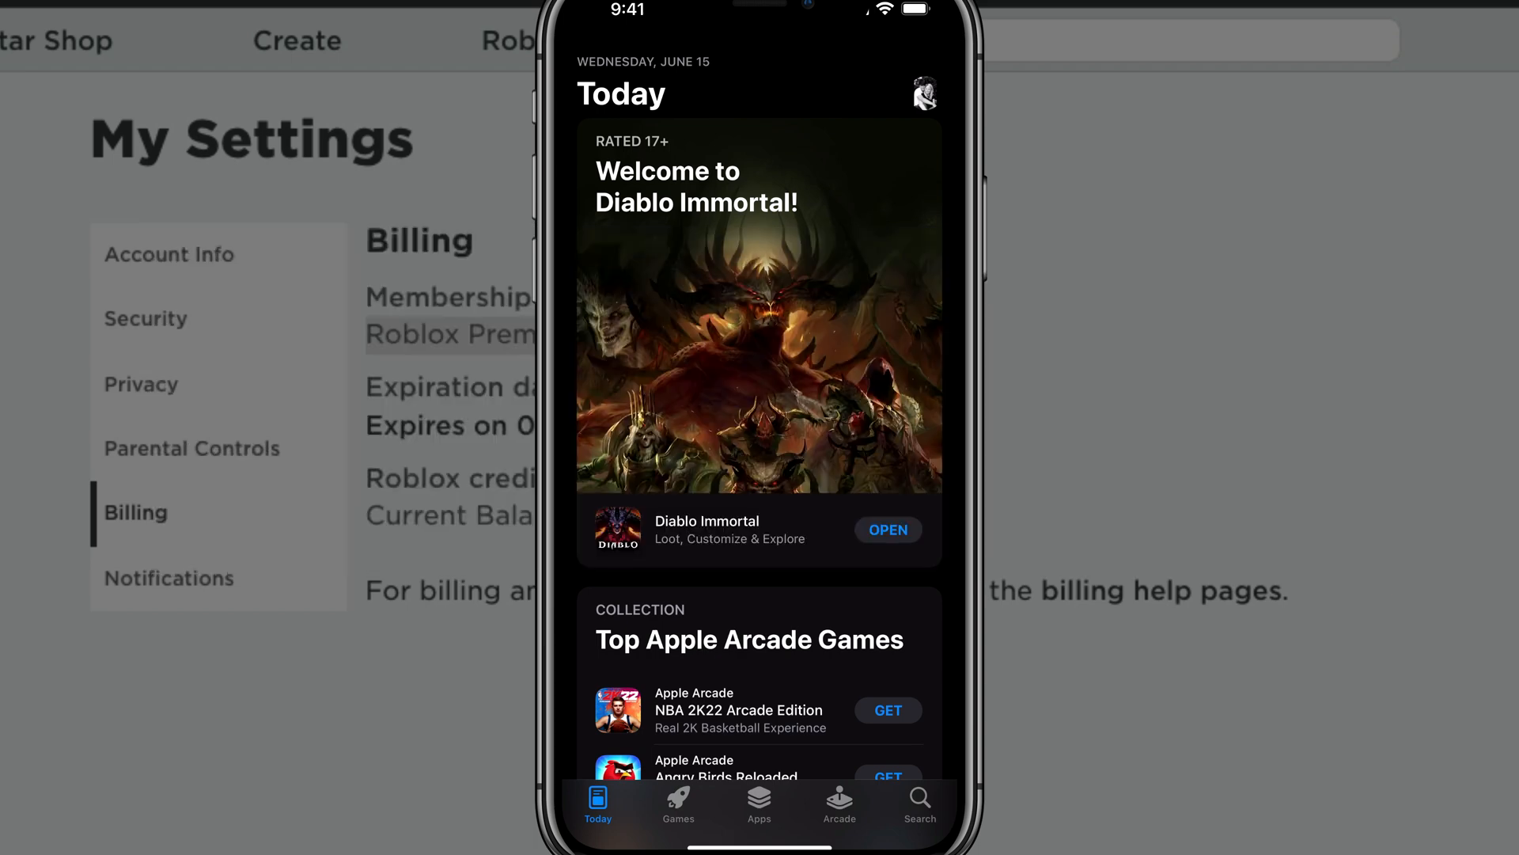
# Open Subscriptions from the App Store profile and browse Apple Music, HBO Max, Pokémon HOME.
pyautogui.click(923, 94)
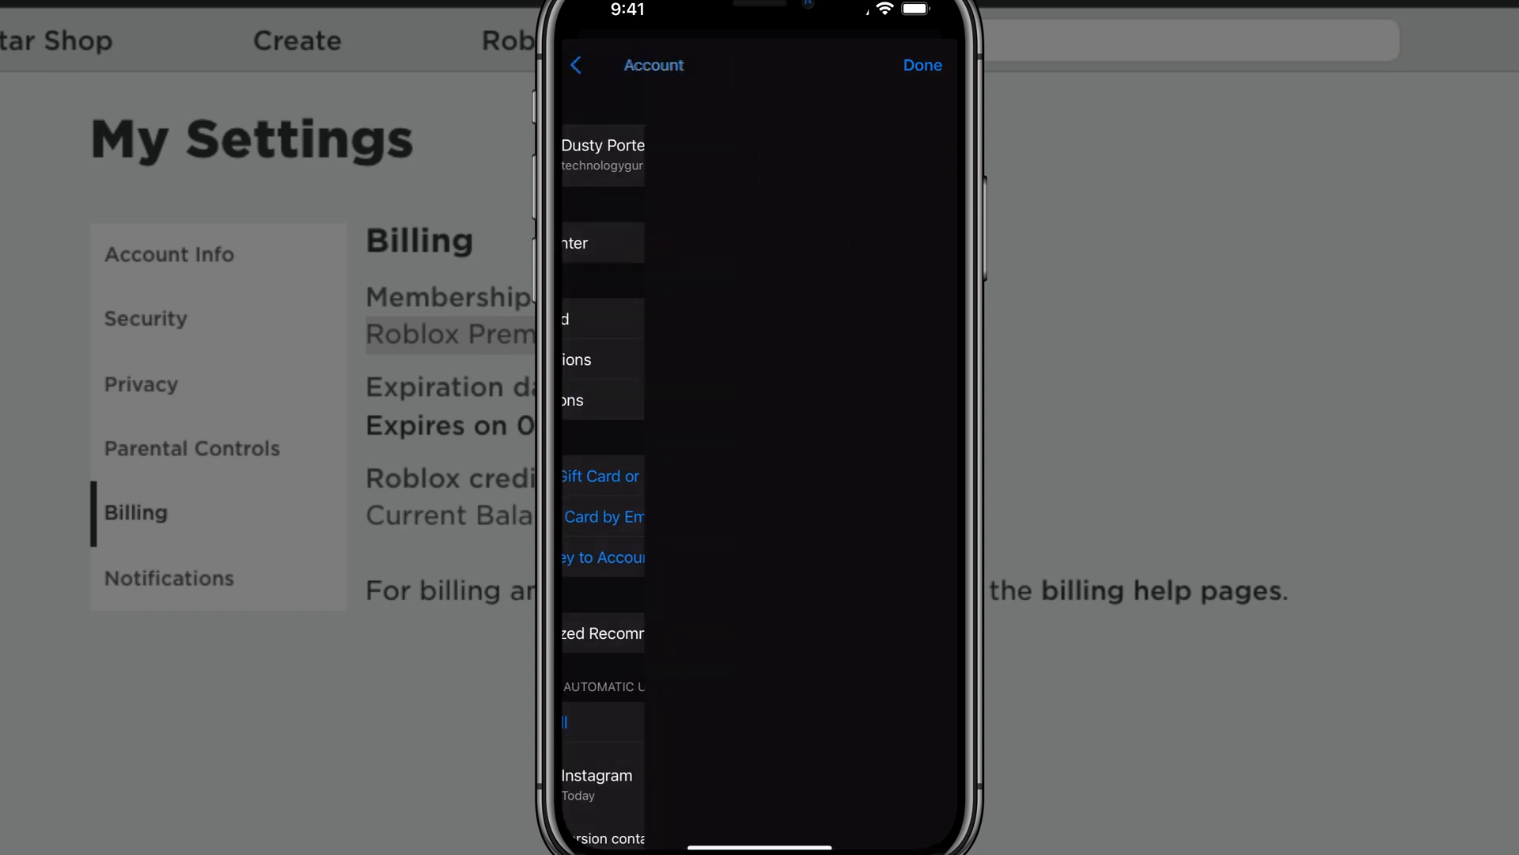
pyautogui.click(600, 146)
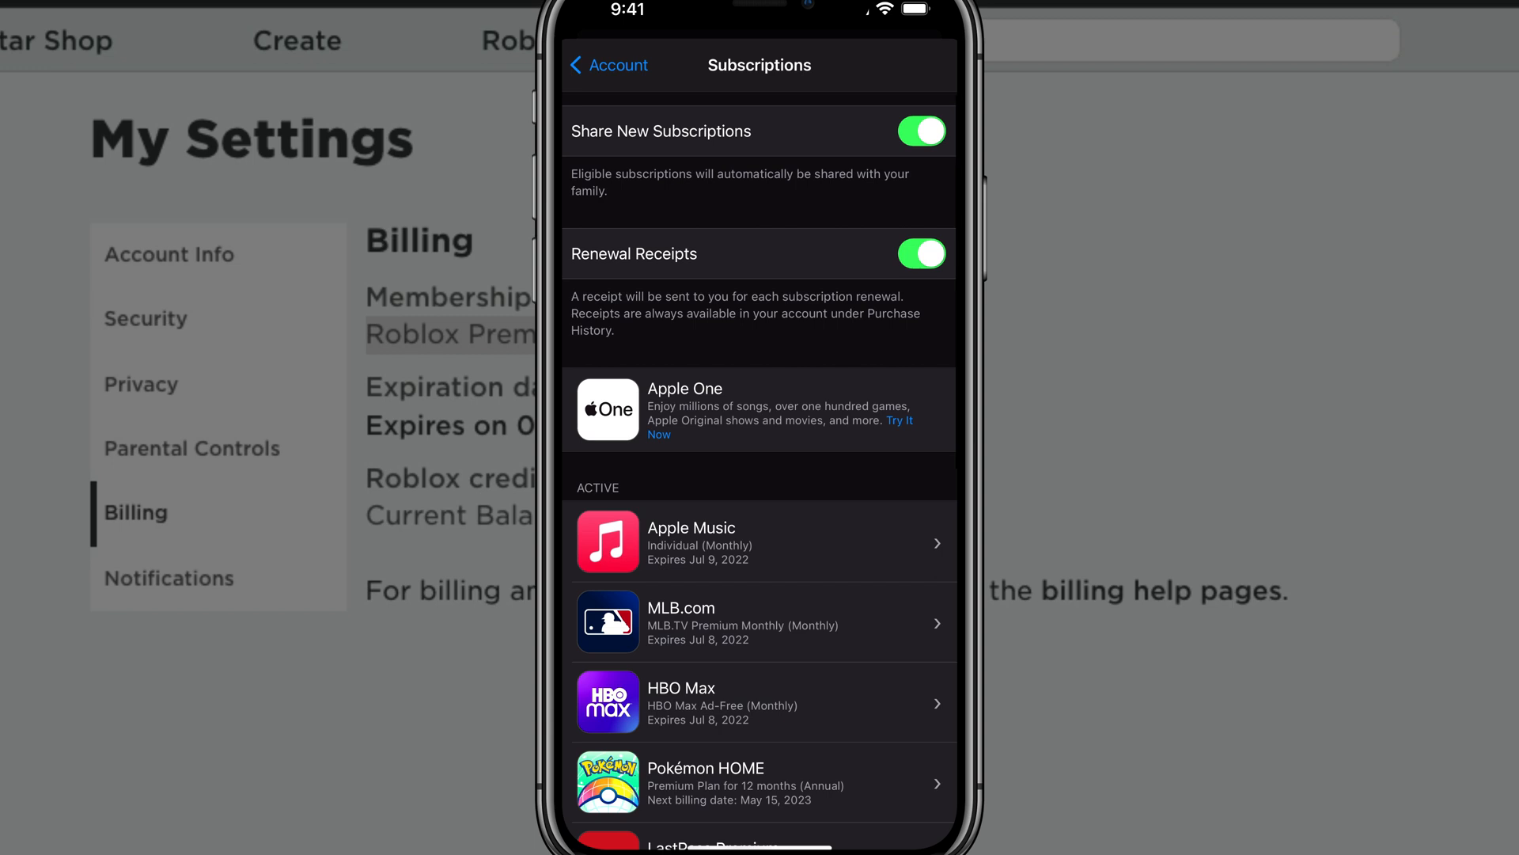
pyautogui.scroll(-3)
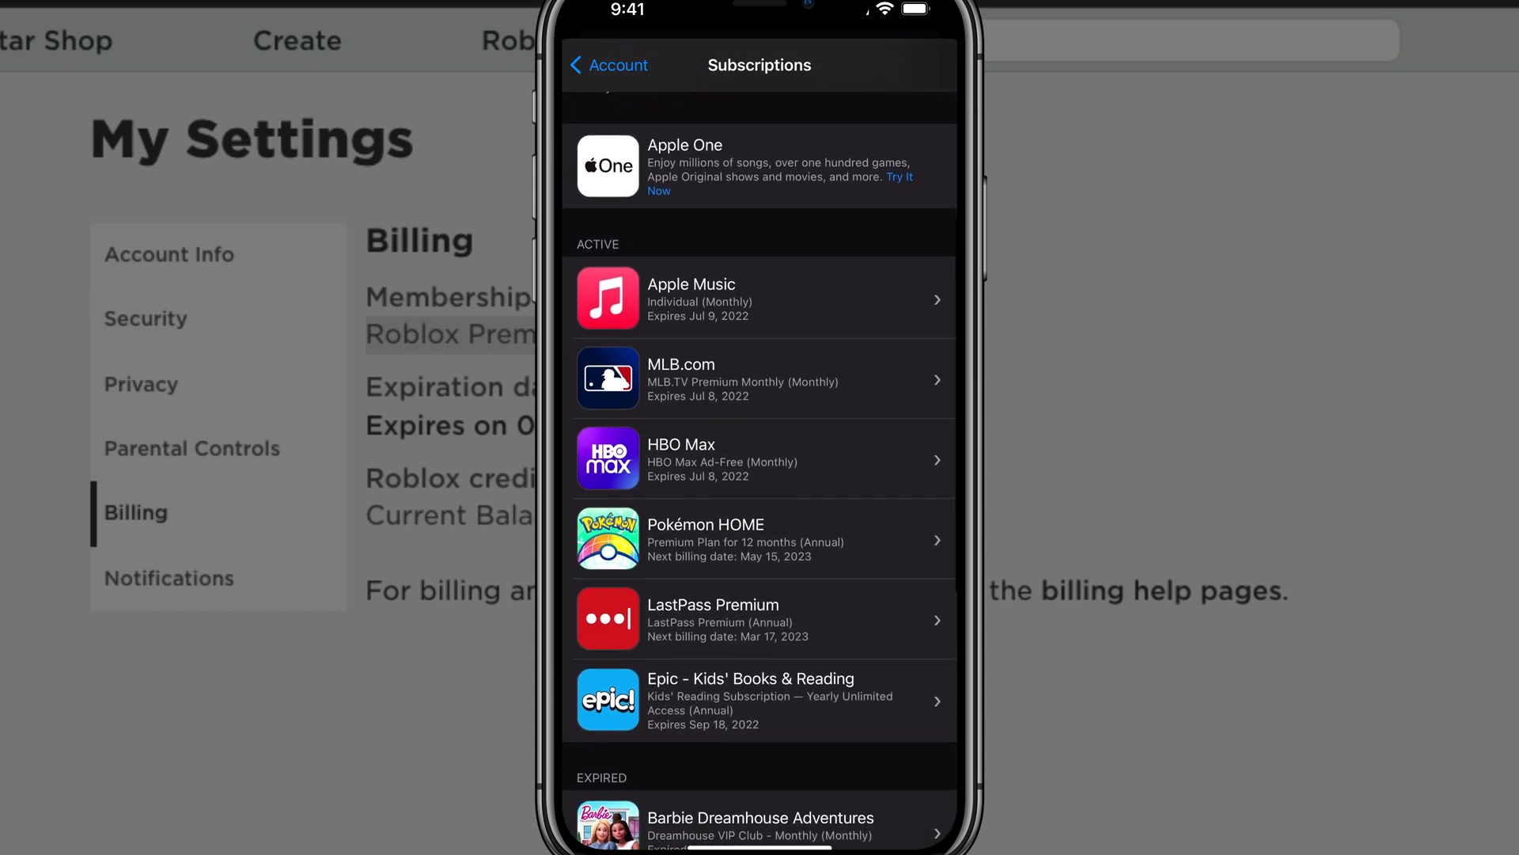
pyautogui.scroll(3)
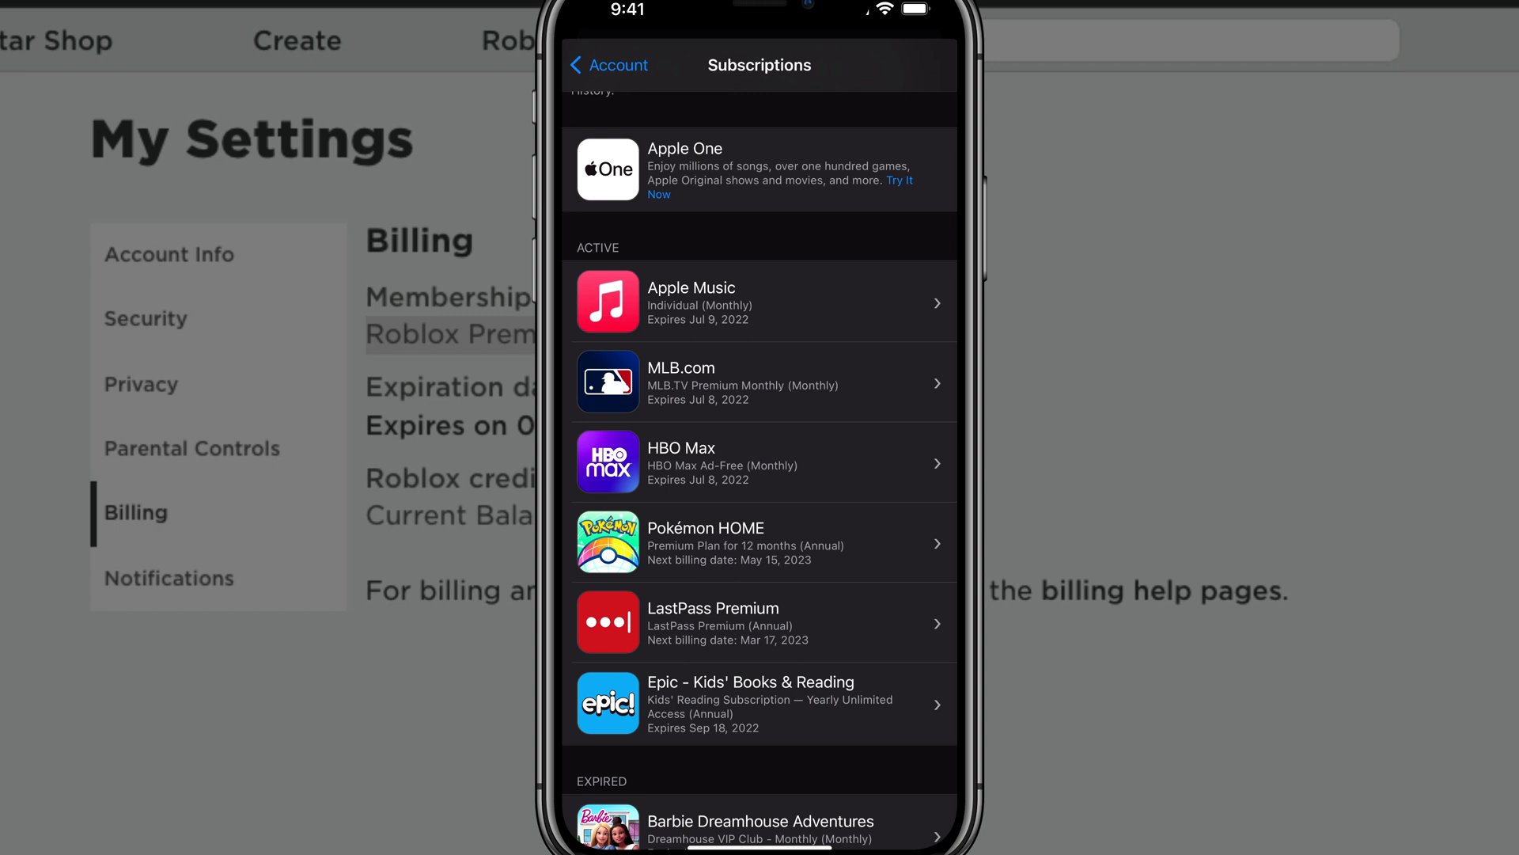
# View Pokémon HOME's Edit Subscription options, then go back to the subscriptions list.
pyautogui.click(759, 540)
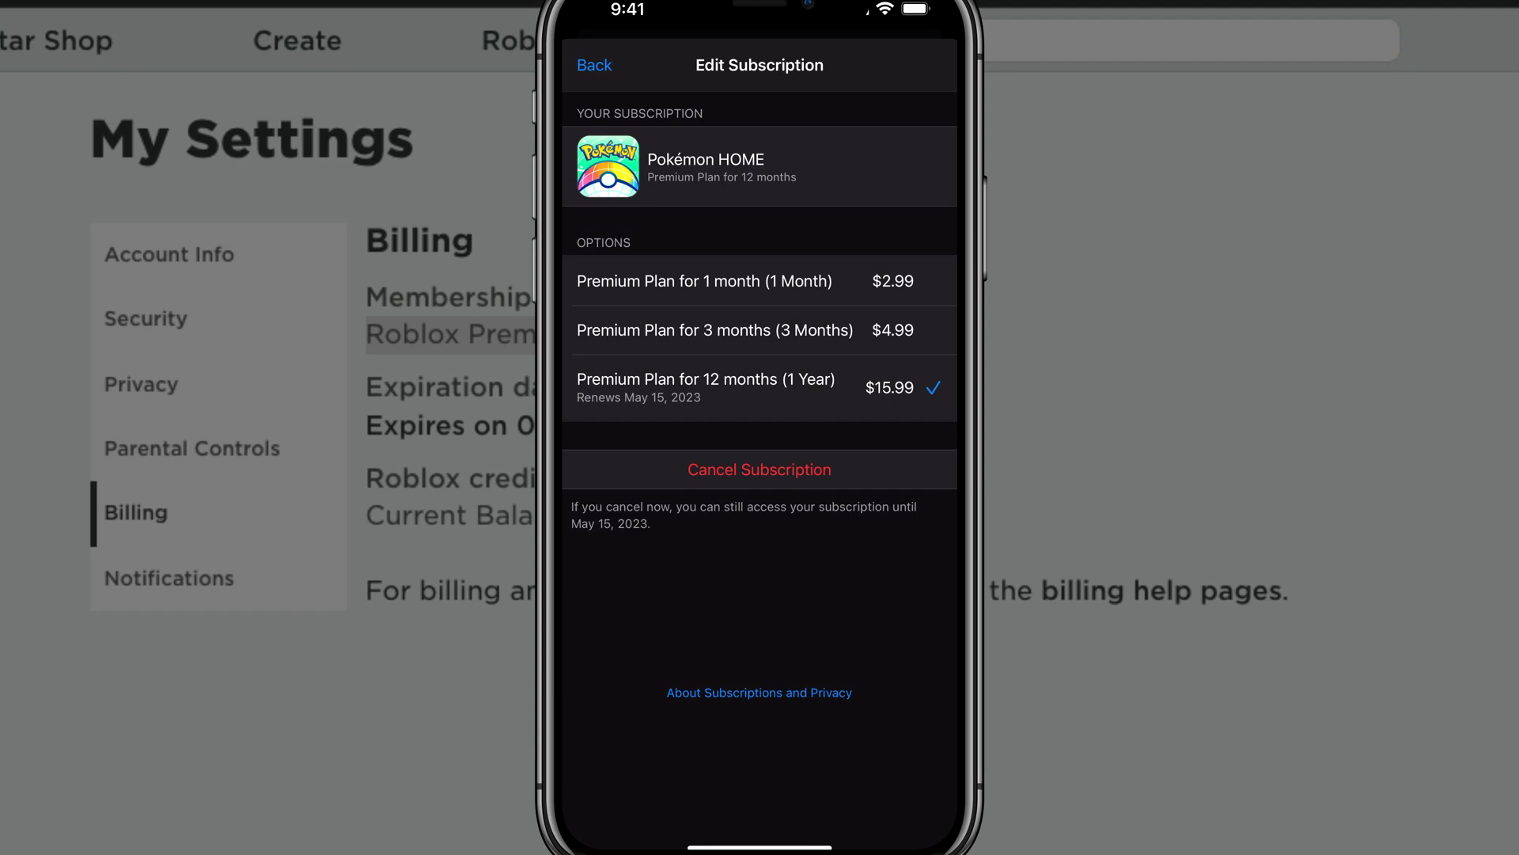
pyautogui.click(594, 65)
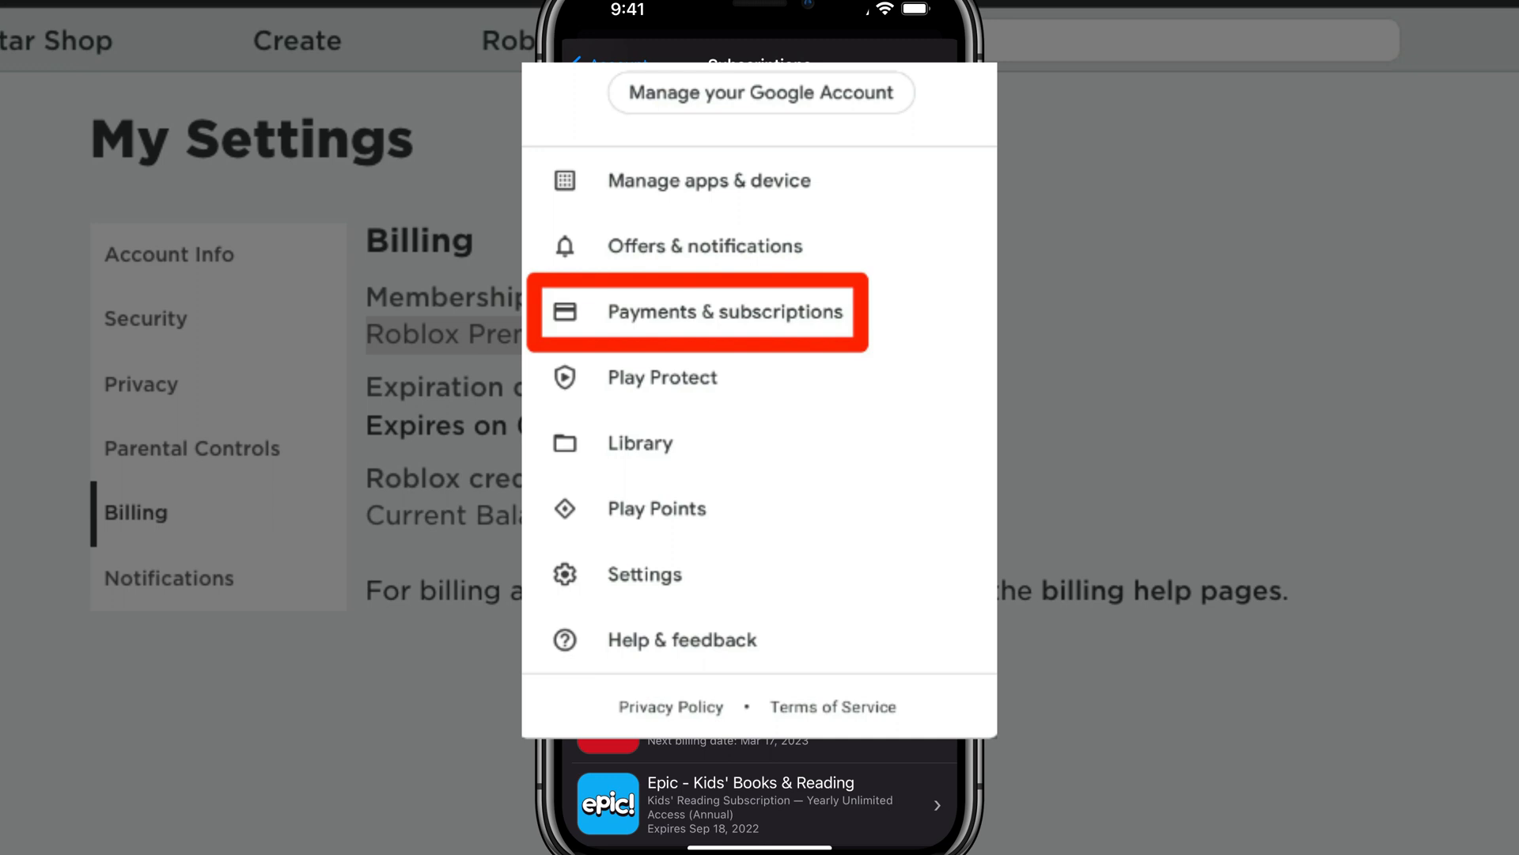
pyautogui.click(698, 312)
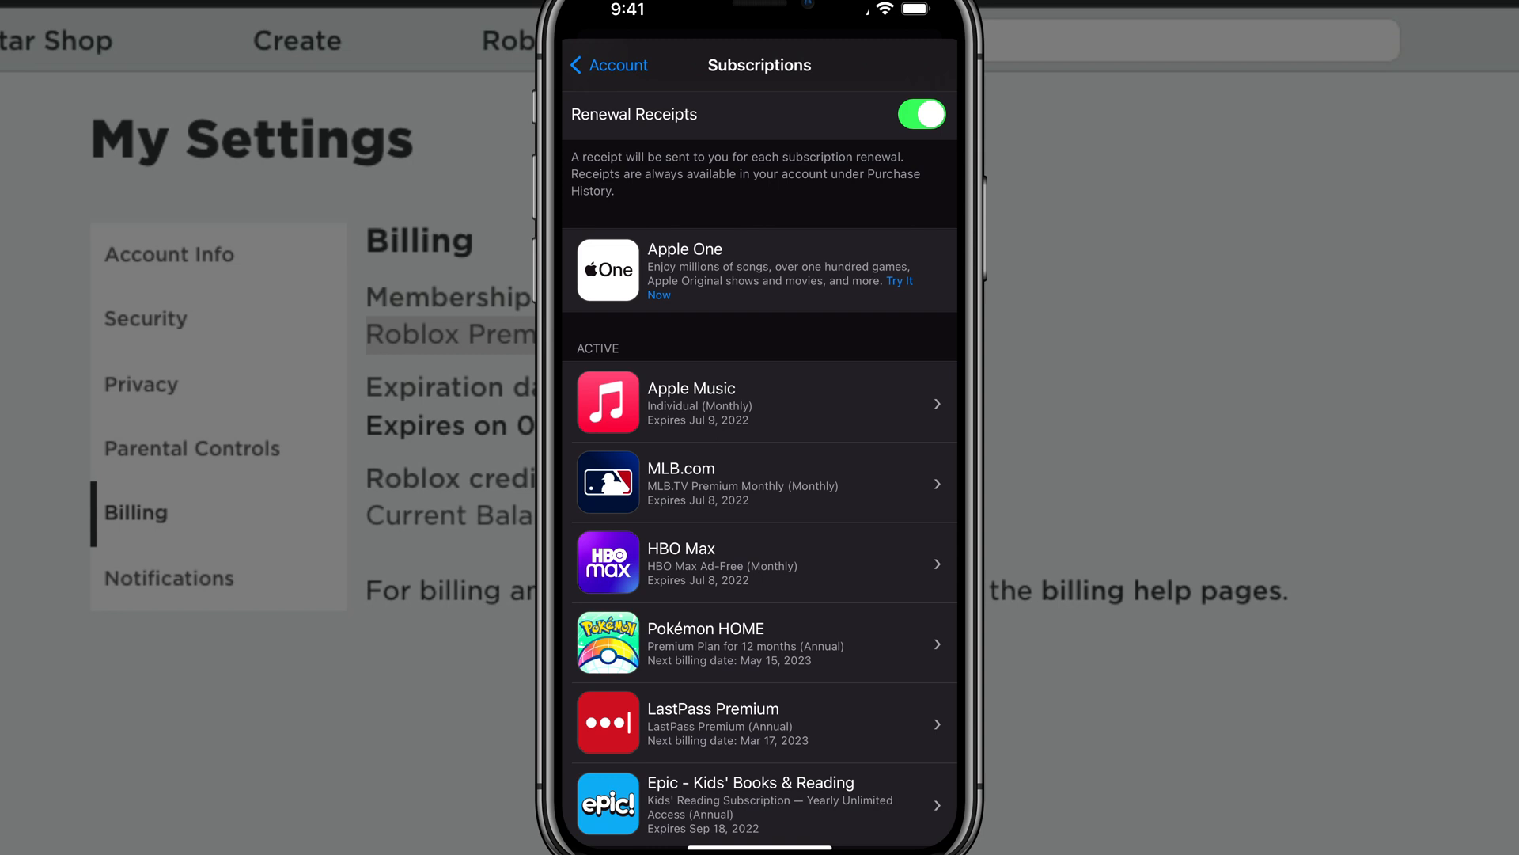